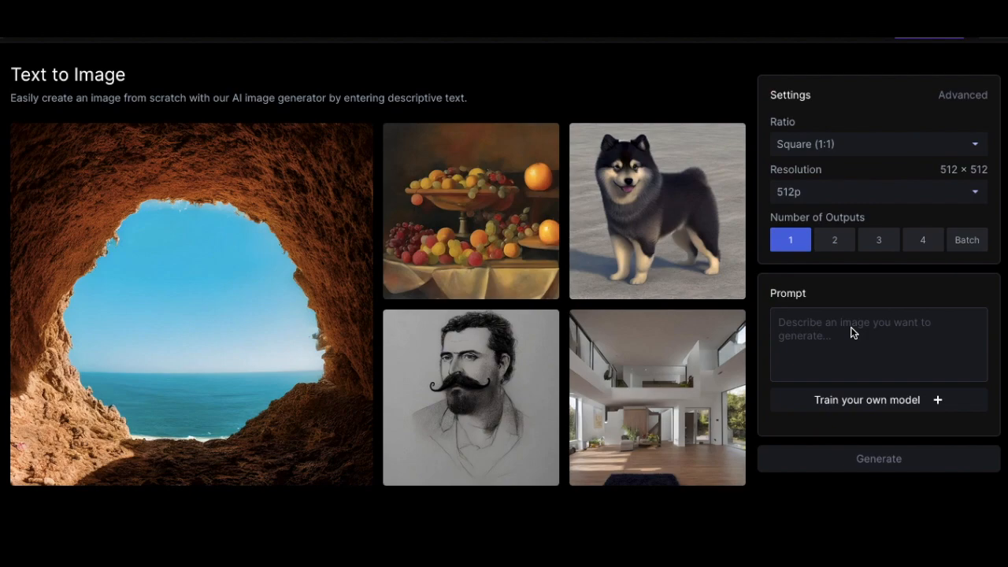
Enter 'The Garden of Earthly Delights' as the text-to-image prompt.
click(866, 344)
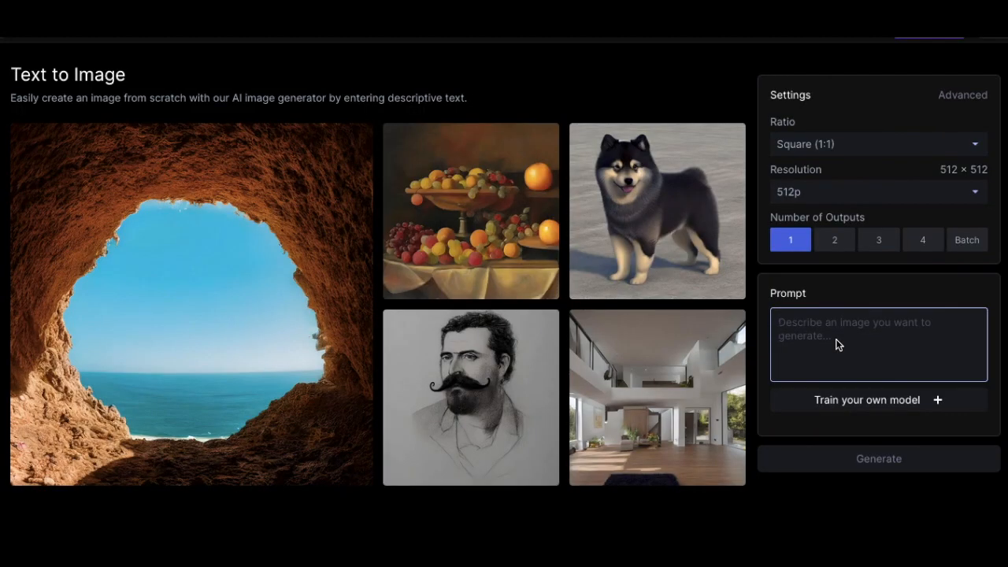
click(866, 338)
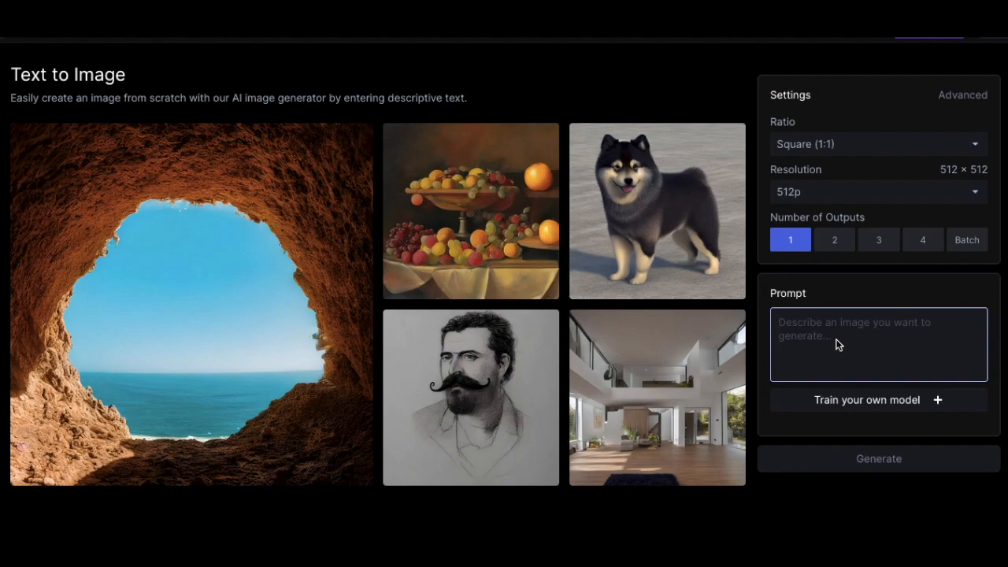
click(866, 330)
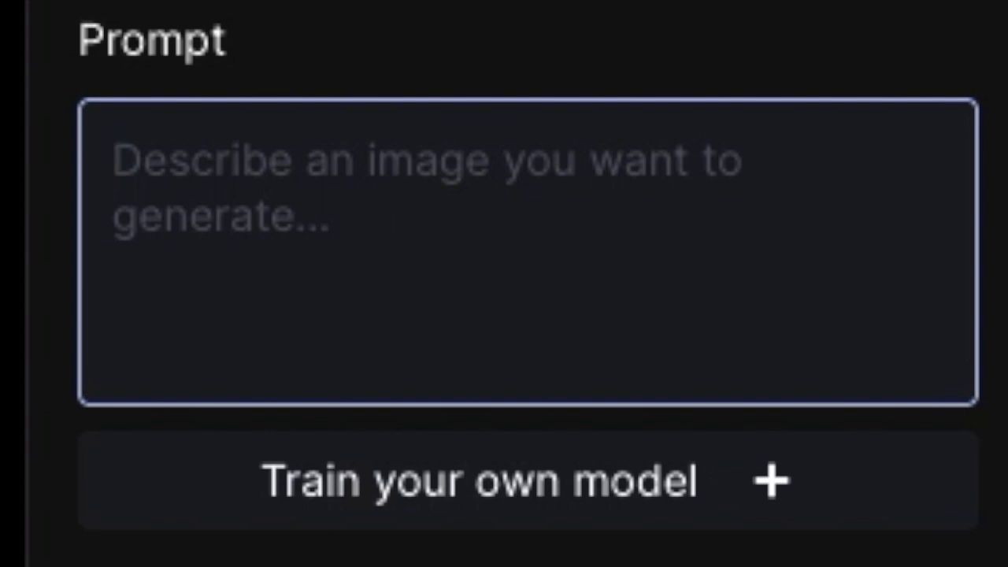
text(The Garden of E)
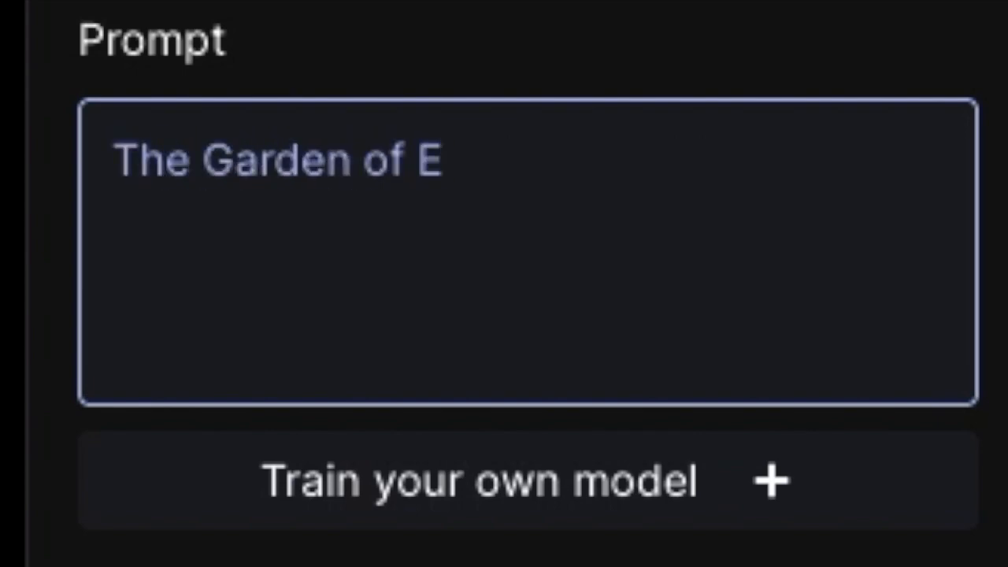
text(arthly elights)
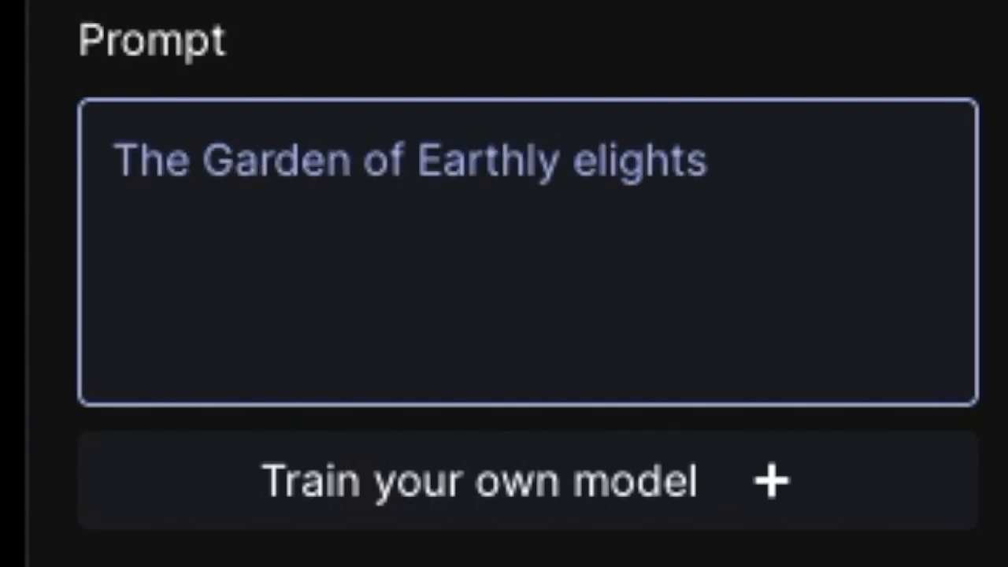
text(D)
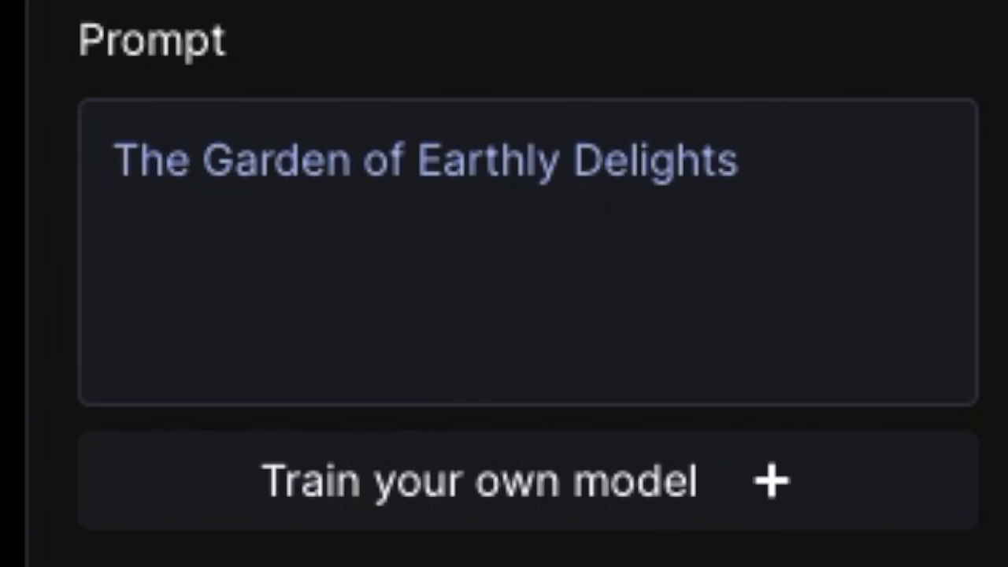
Rewrite the prompt to read 'Hieronymus Bosch Garden'.
click(878, 458)
text(Hieronymus Bo)
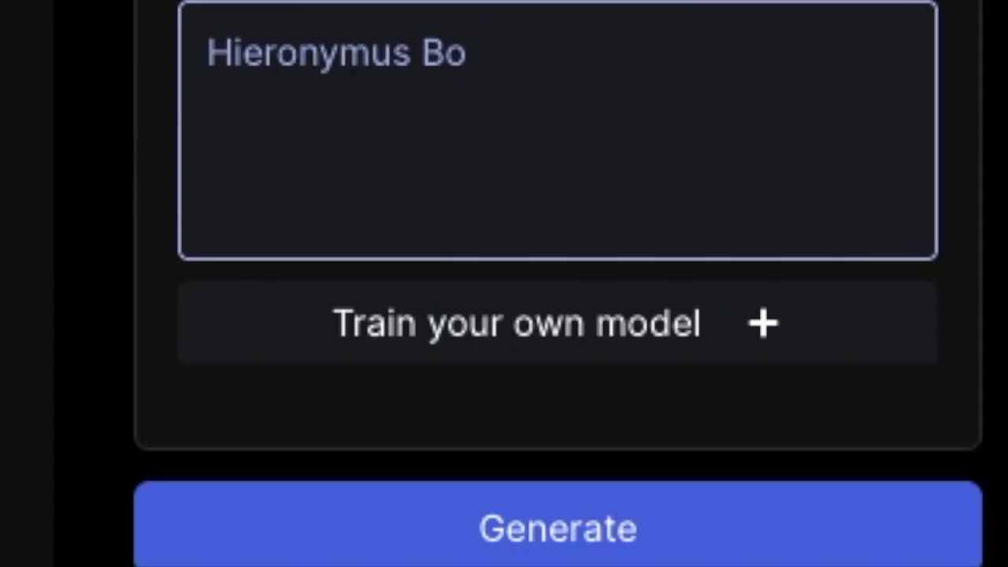
text(sch)
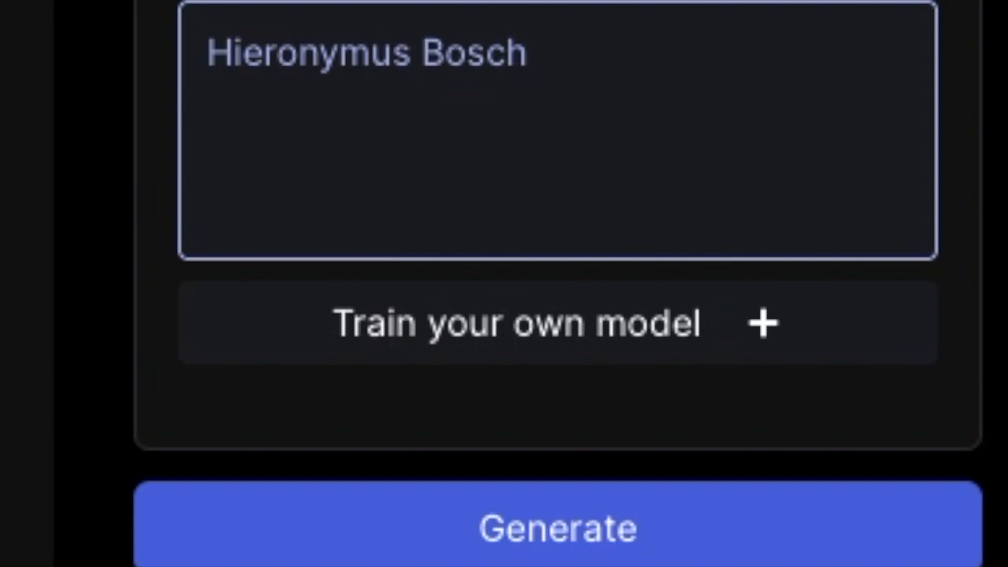
text(Garden)
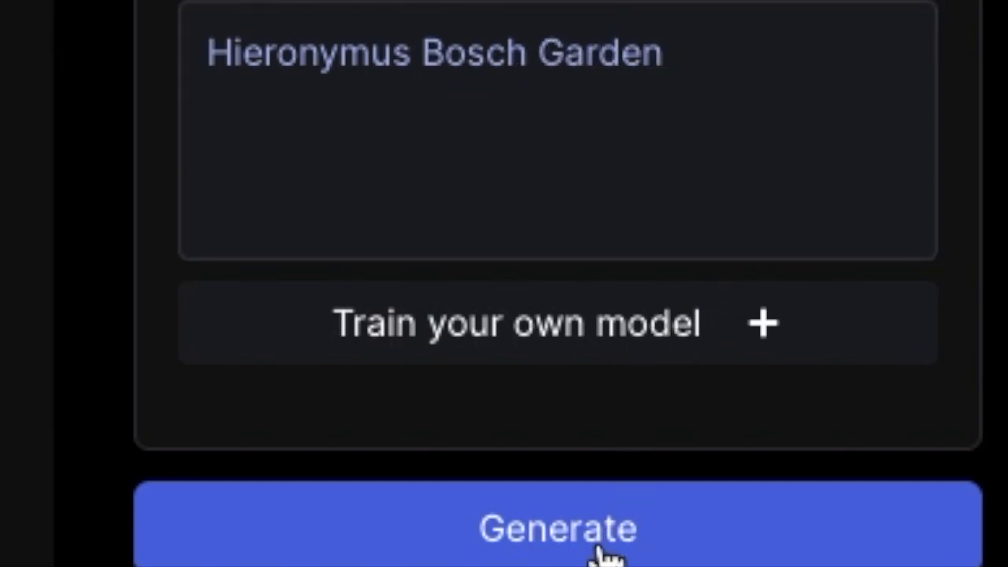
Generate three topiary garden images from the Hieronymus Bosch Garden prompt.
click(557, 529)
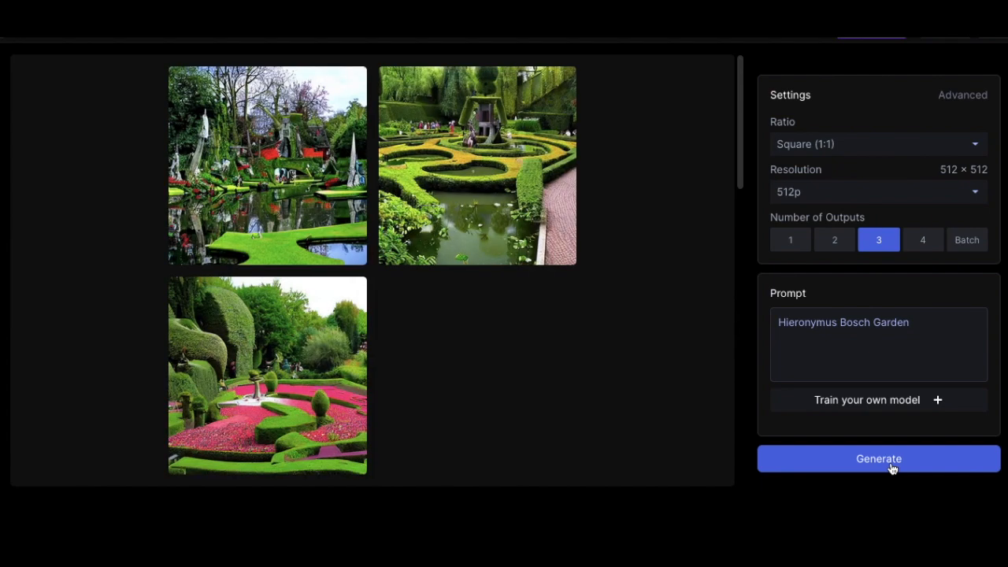
click(266, 374)
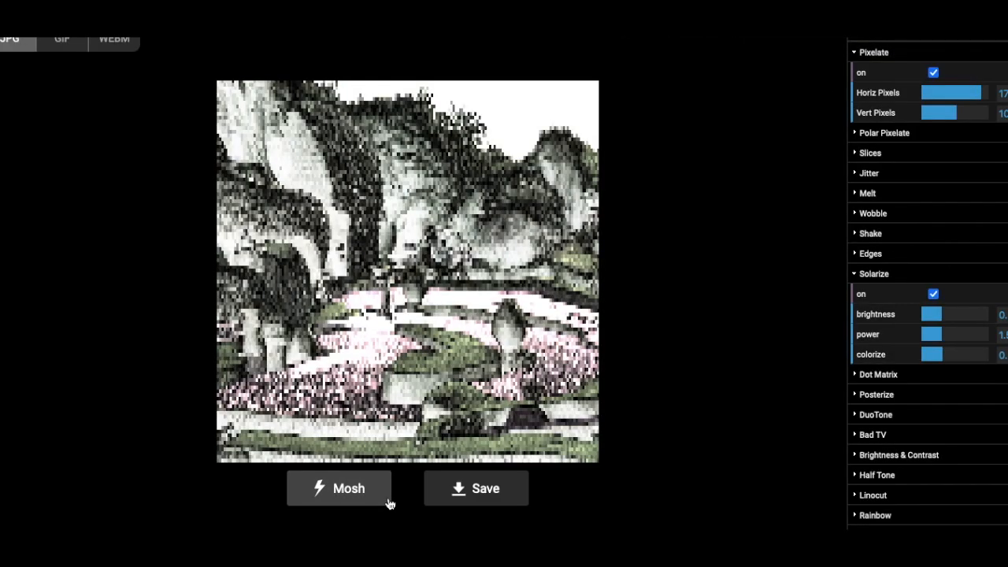
Apply random Mosh glitch effects to the garden image, reshuffling them several times.
click(339, 488)
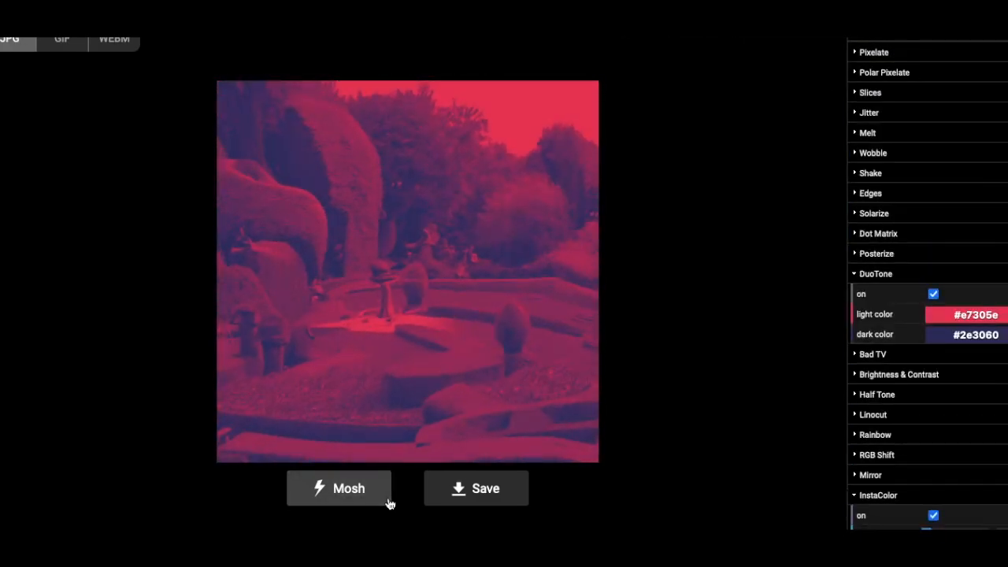
click(338, 488)
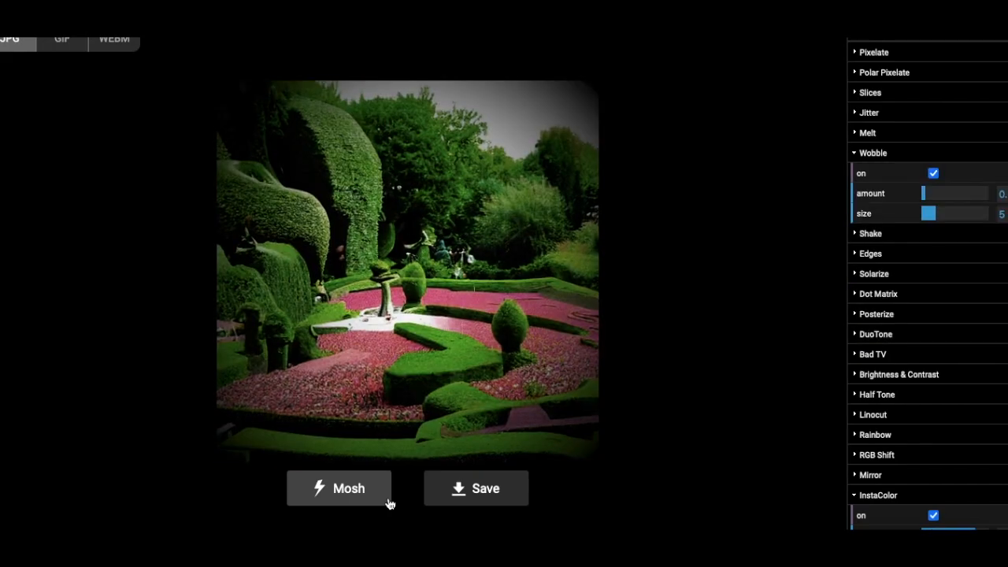
click(338, 487)
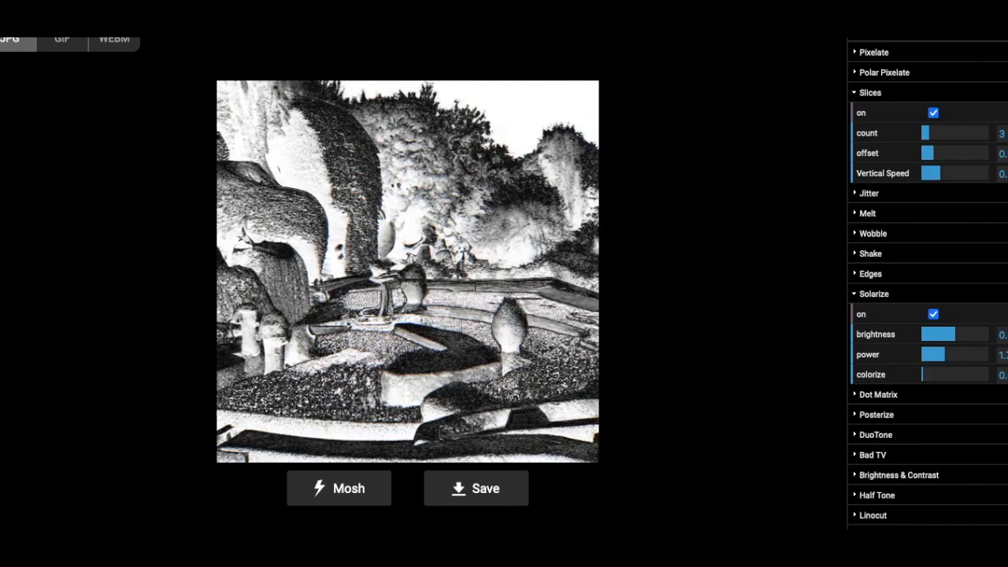
scroll(down, 3)
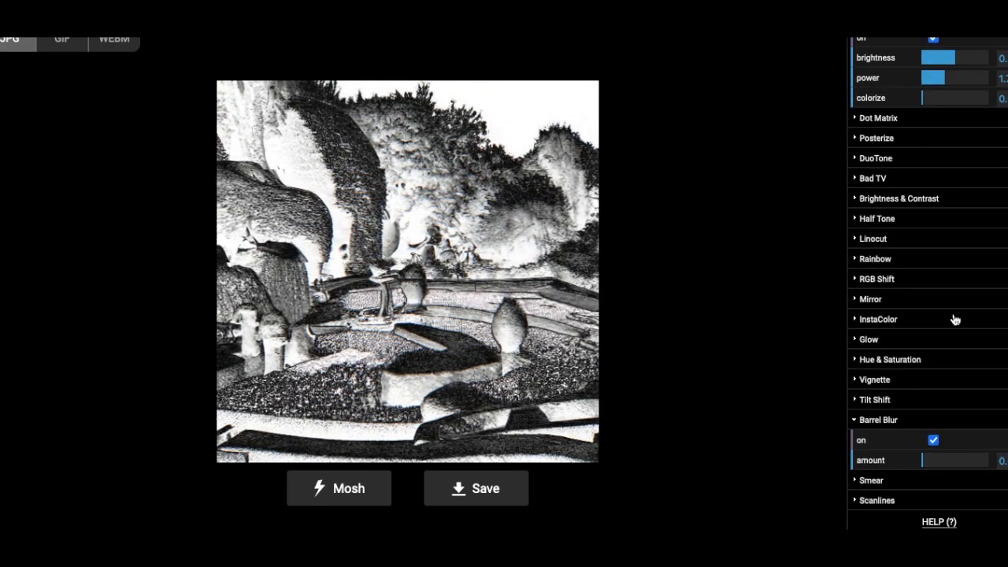
scroll(up, 3)
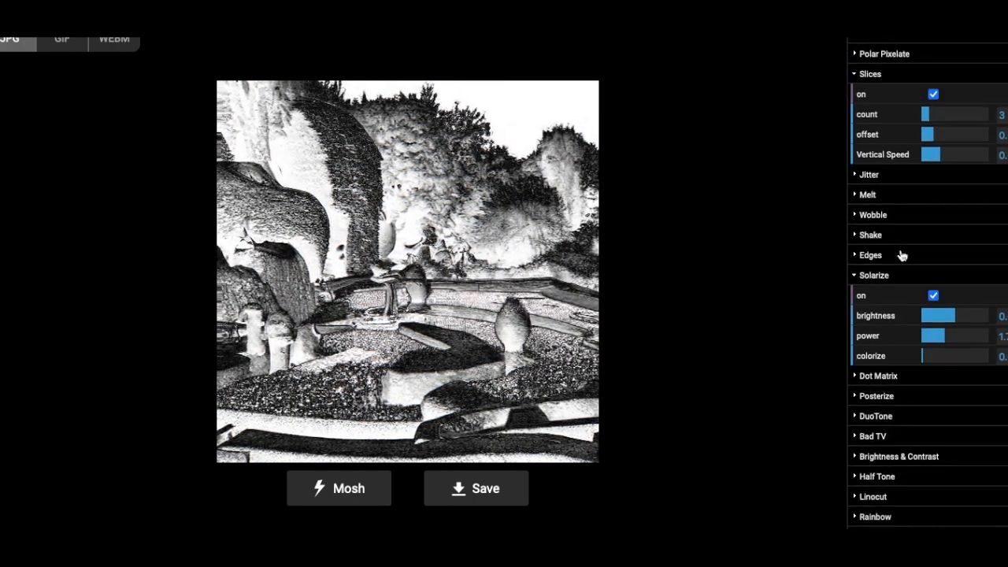
Darken the red DuoTone light colour, turn Edges off, and save the image.
click(870, 254)
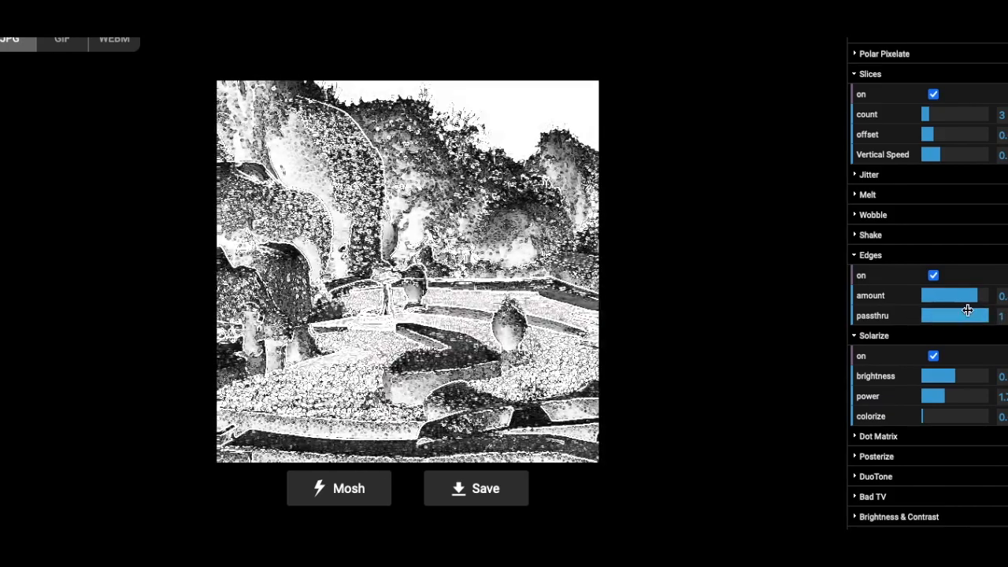
scroll(down, 3)
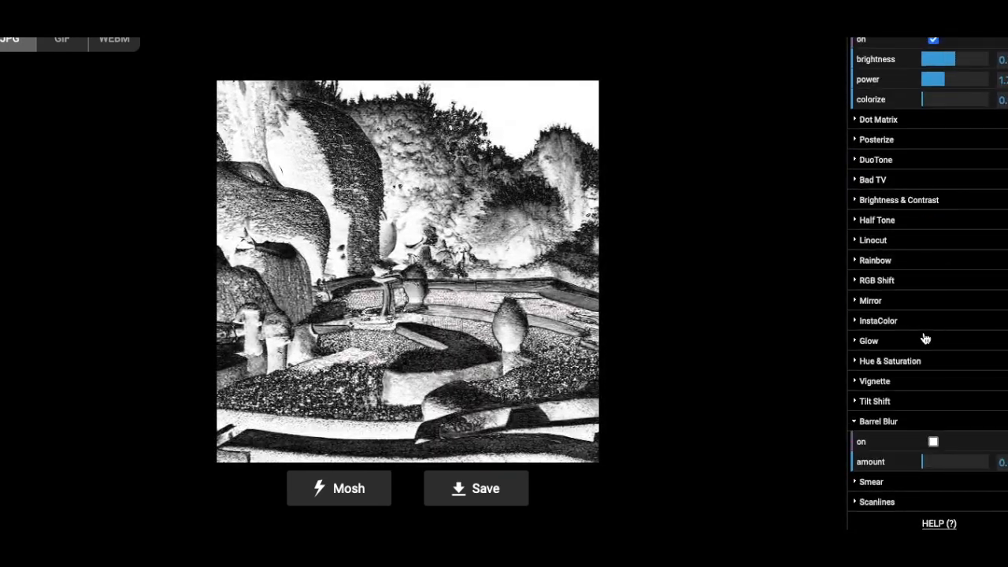
click(475, 488)
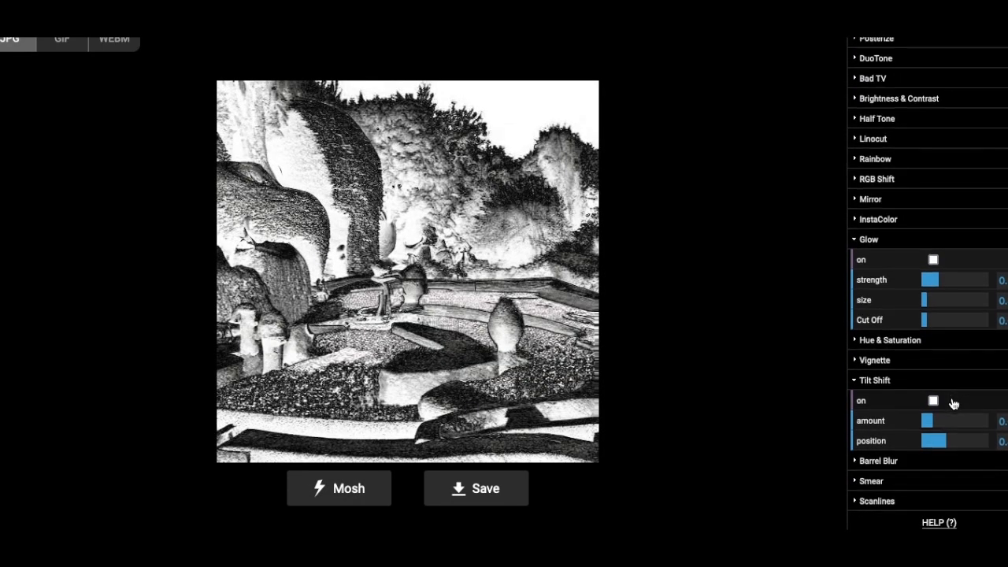
scroll(up, 3)
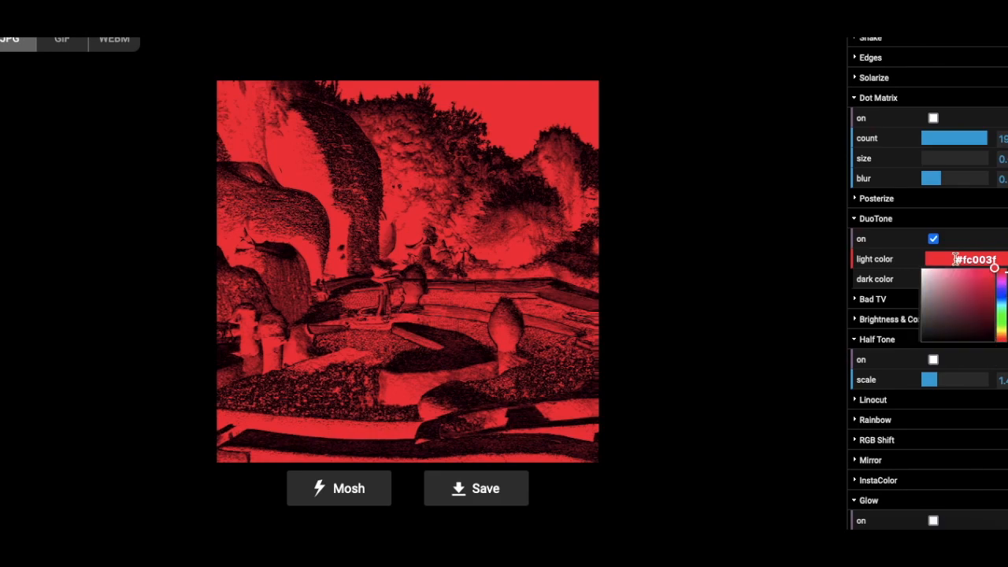
drag(994, 268, 994, 289)
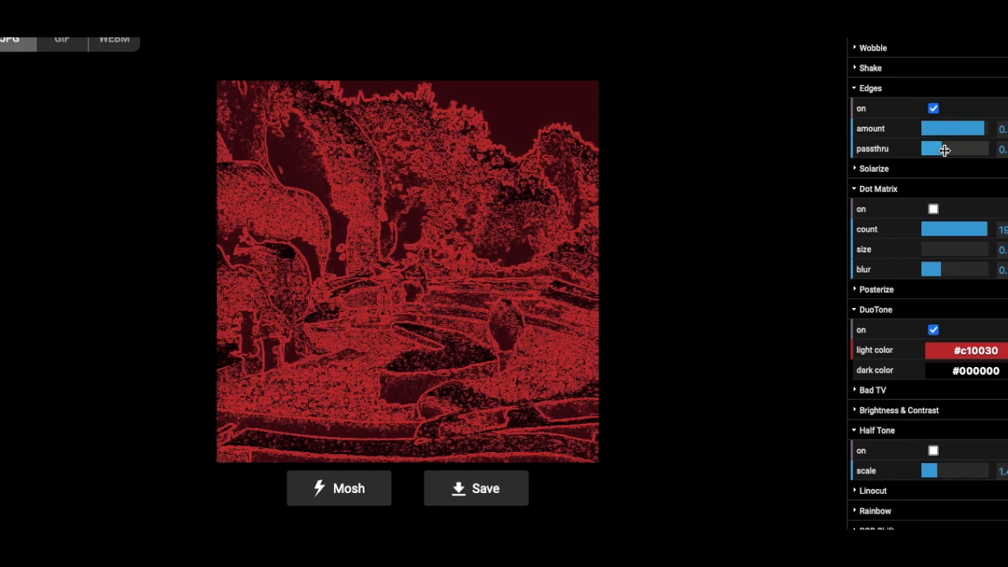
click(933, 108)
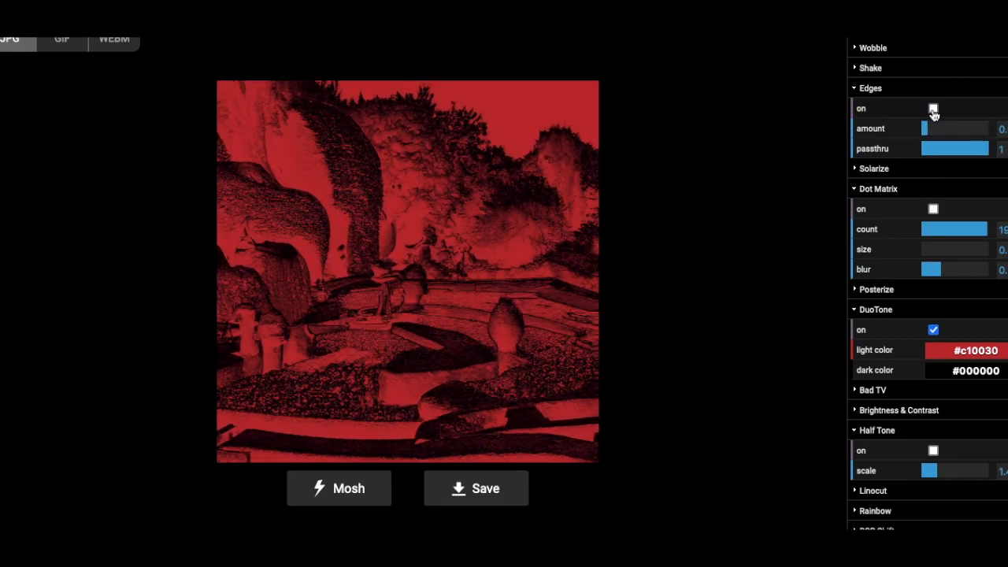
click(476, 488)
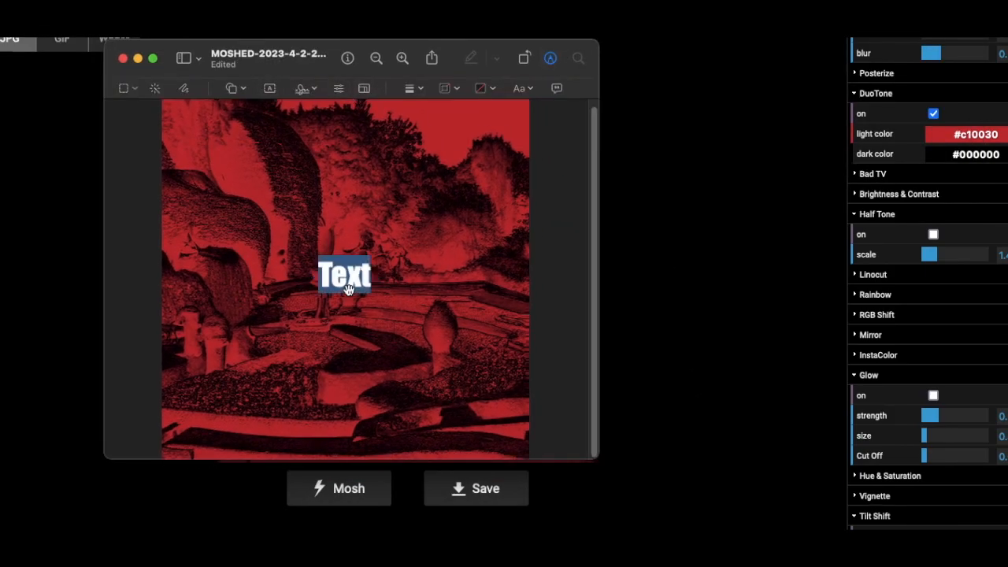
Add an enlarged Impact 'THE GARDEN' title with 'PKWY' above it.
text(THE GARDEN)
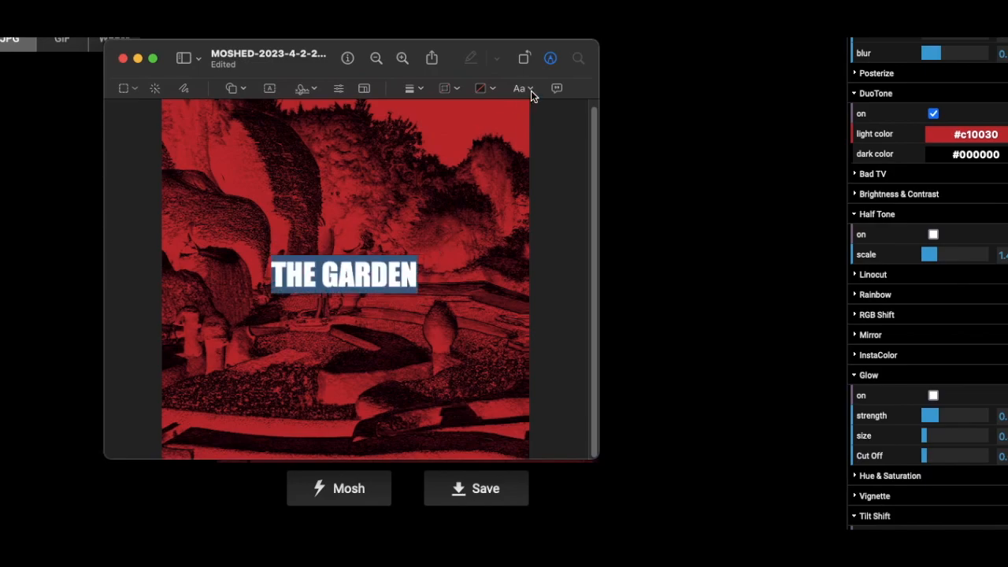
click(519, 87)
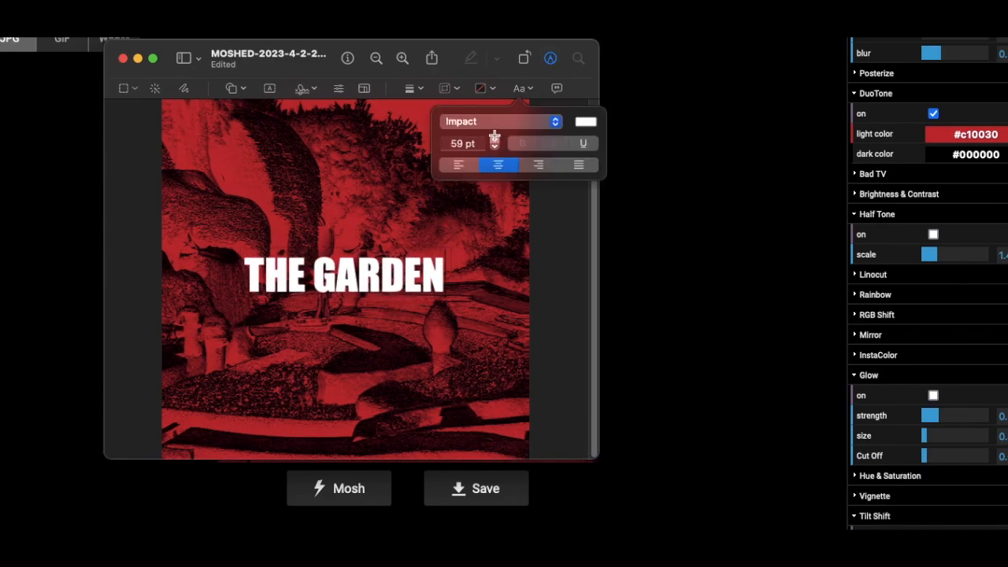
click(495, 139)
text(PKWY)
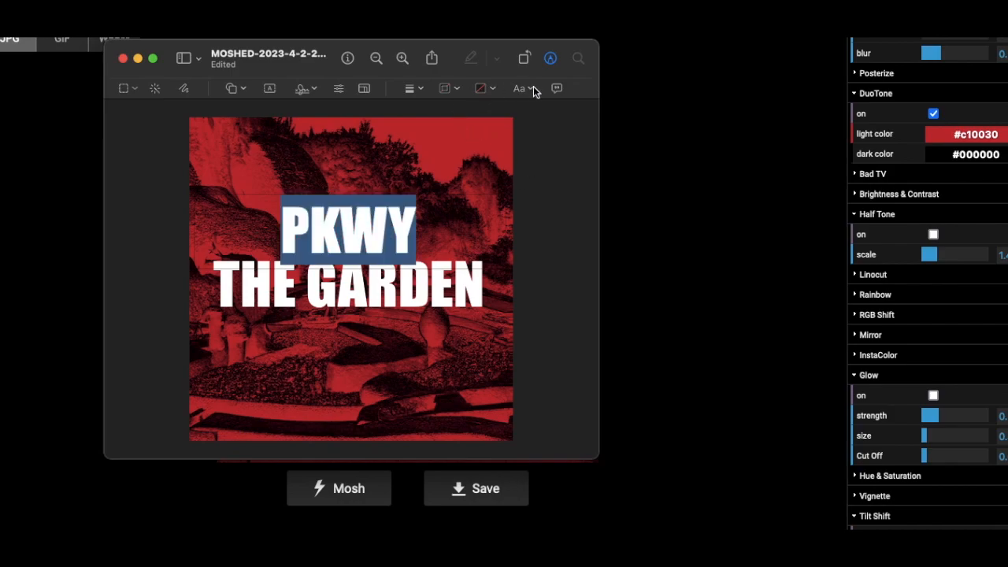
click(519, 89)
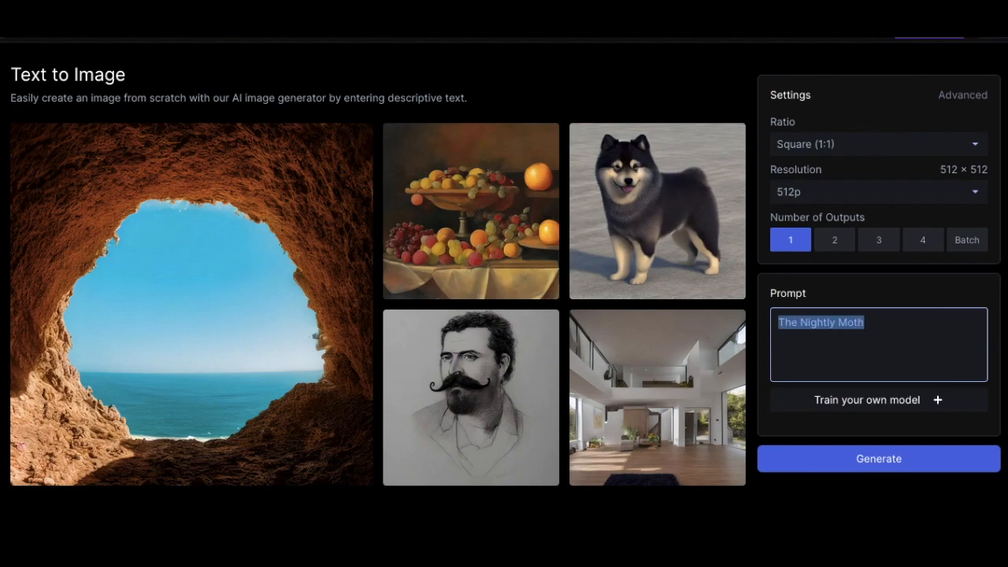
Generate two 'Cabin in Woods' images and view each result full size.
text(Cabin in Woods)
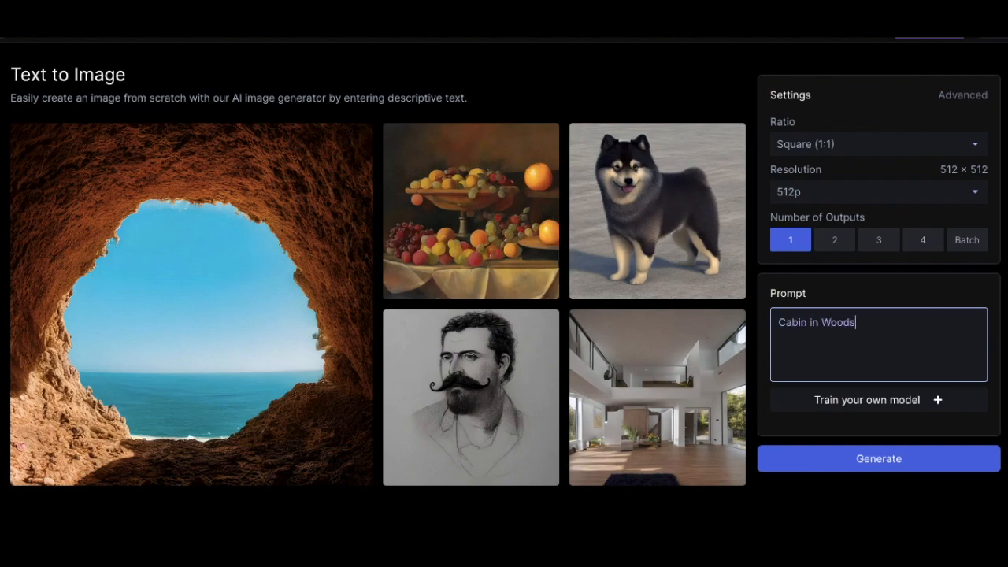
click(833, 239)
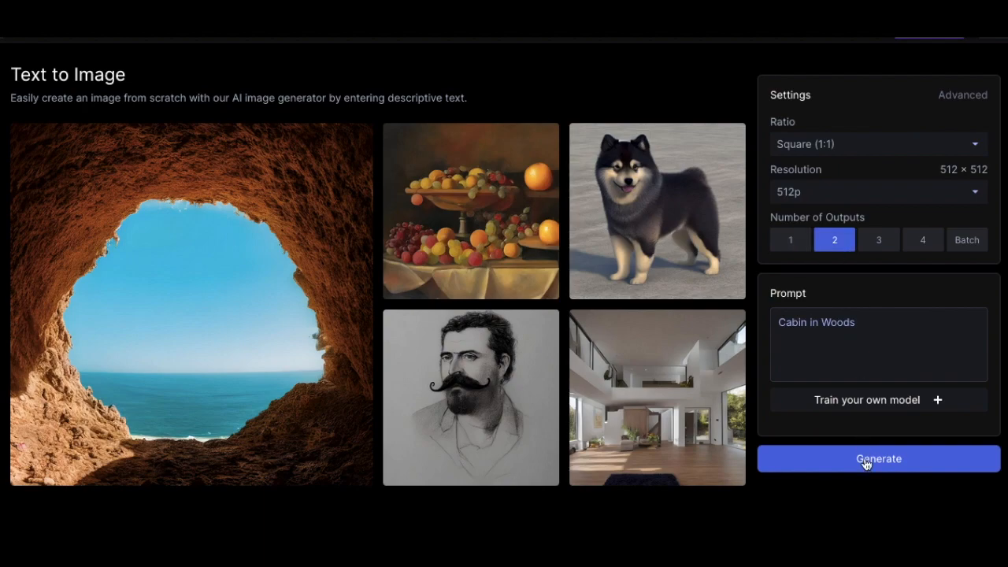
click(877, 458)
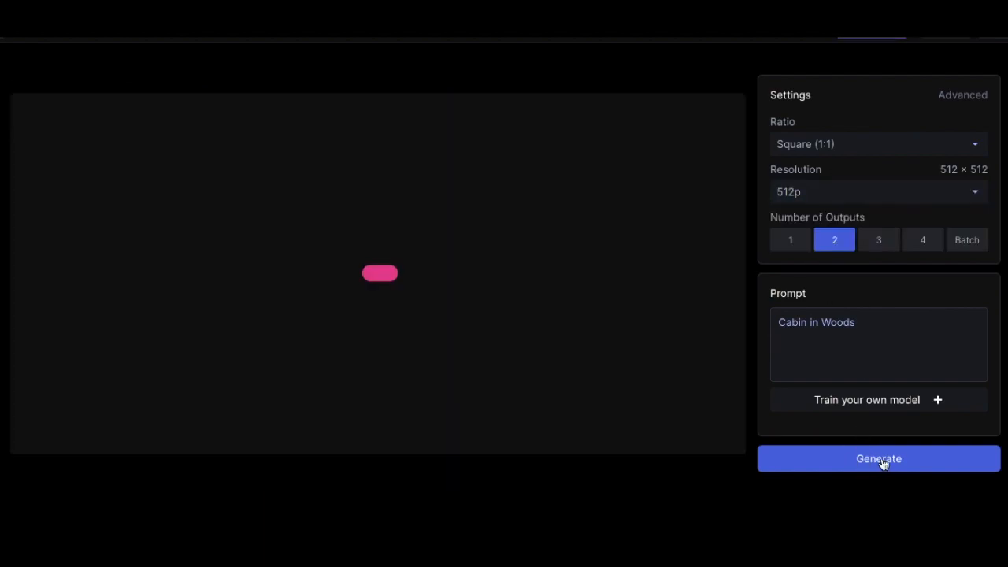
click(877, 459)
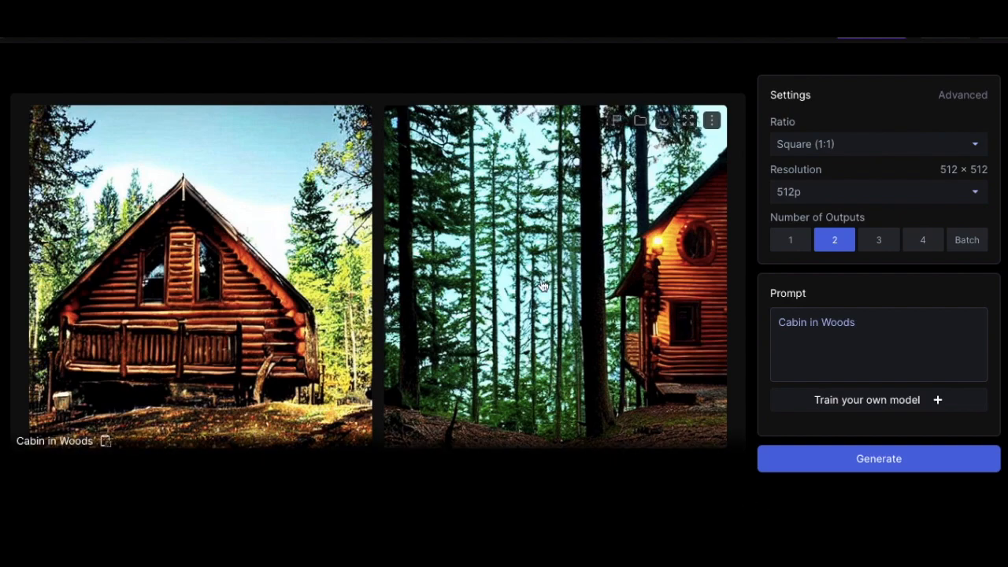
mouse_move(687, 119)
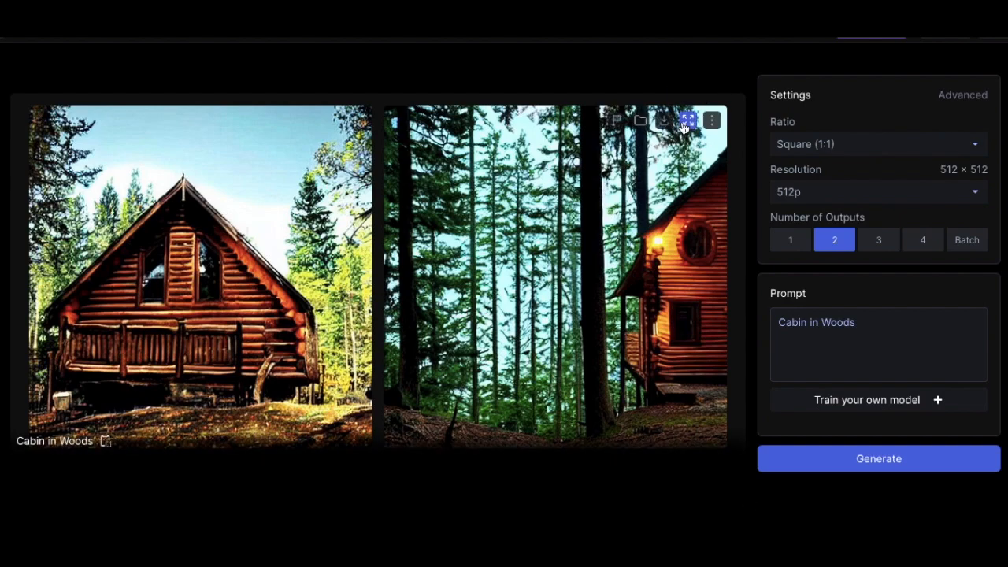
click(686, 120)
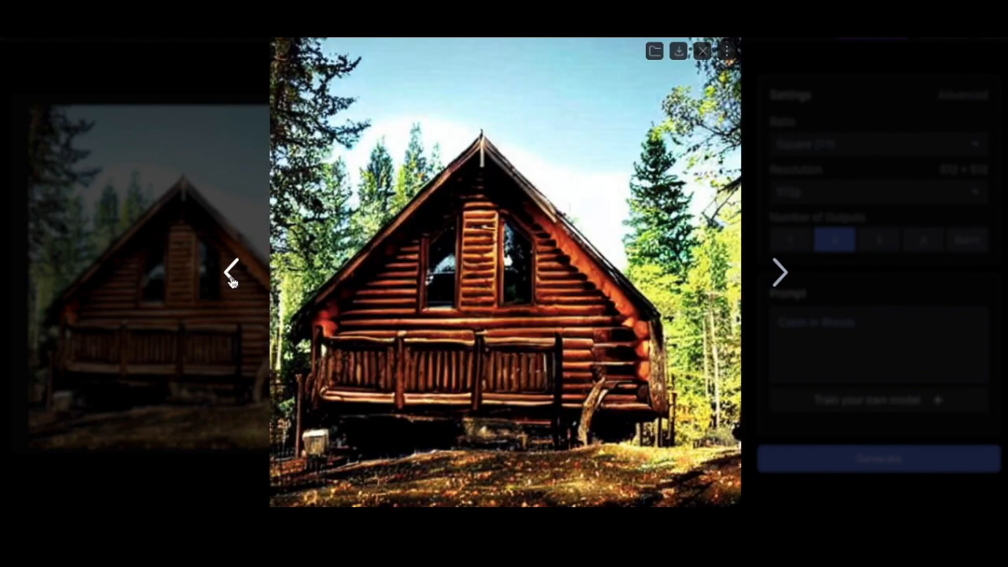
click(677, 50)
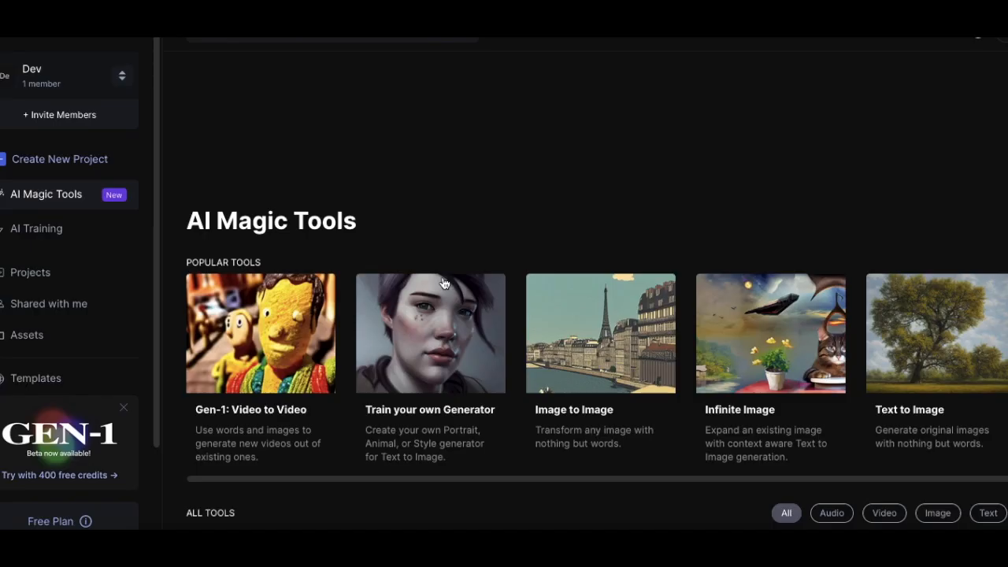
Expand the cabin image at 0.5x scale into square 1:1 versions and view the results enlarged.
scroll(down, 3)
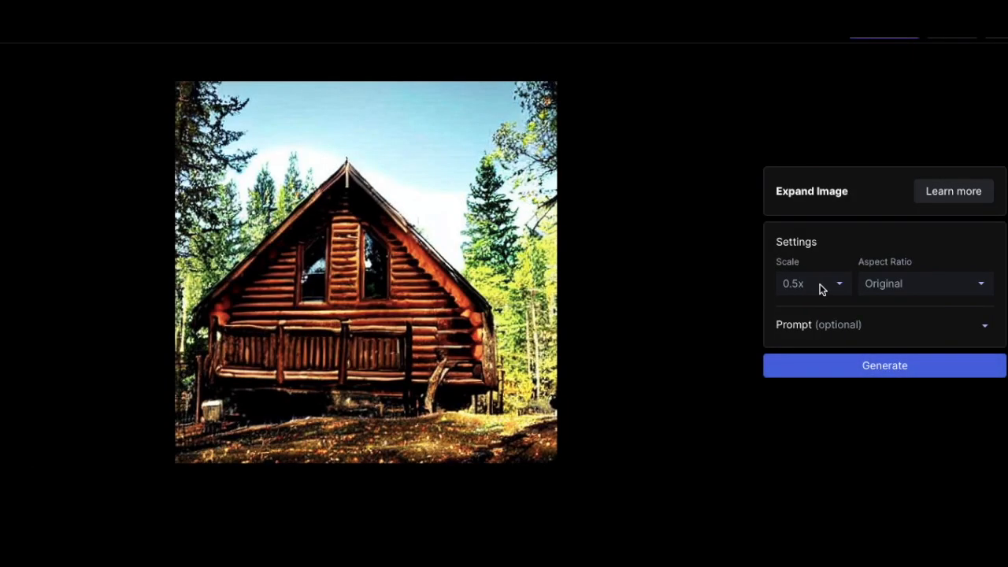
click(811, 284)
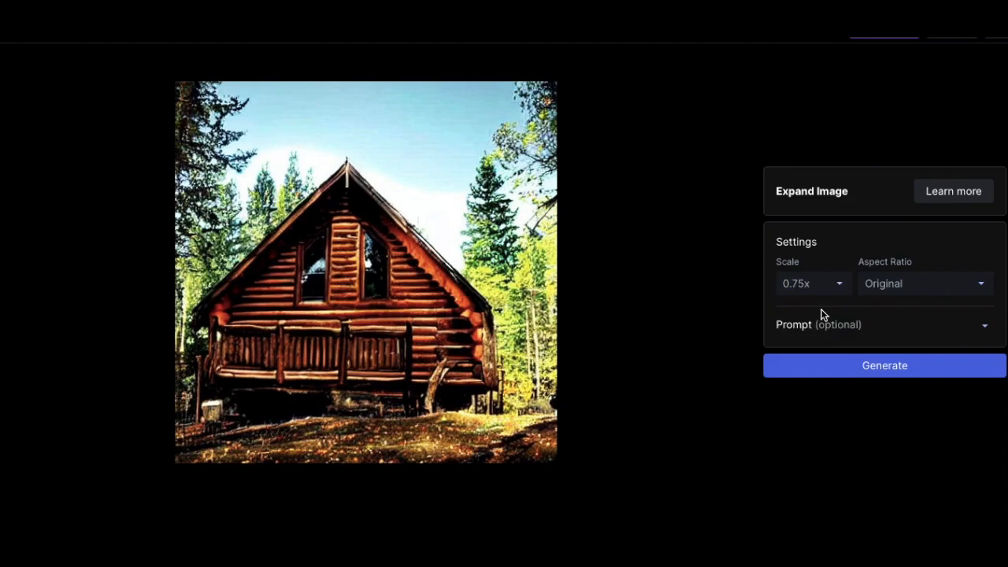
click(812, 283)
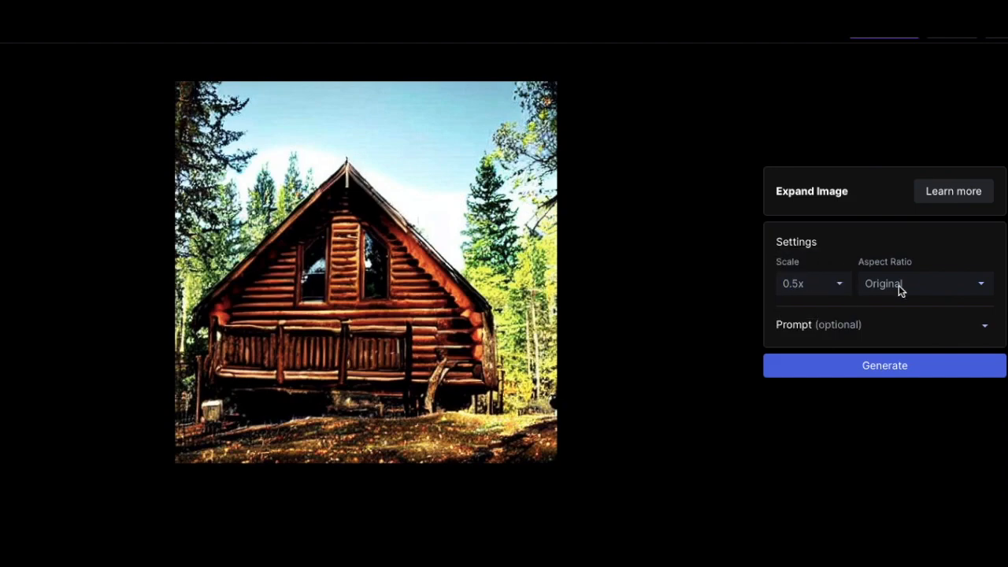
click(921, 283)
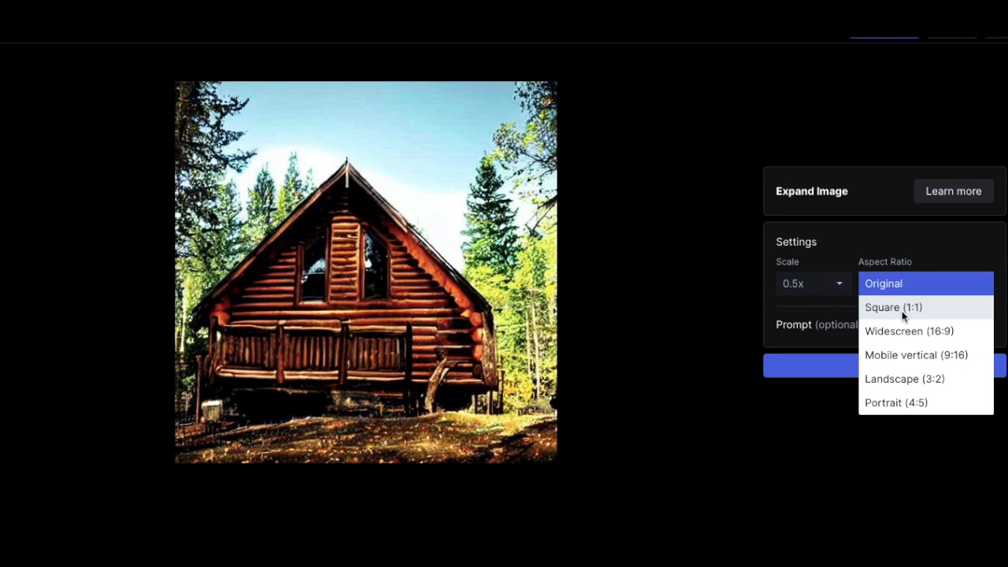
click(893, 307)
text(woods)
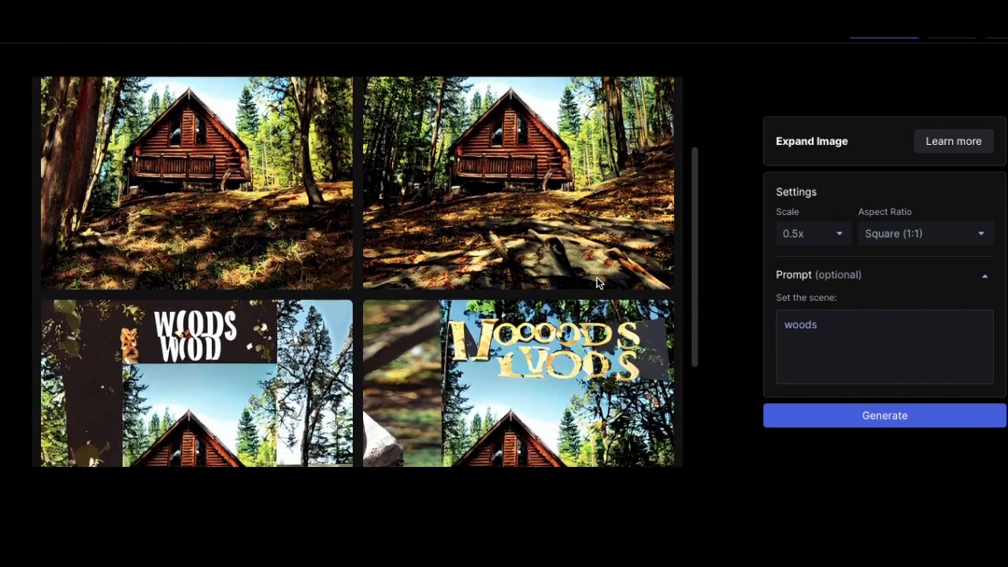
click(516, 184)
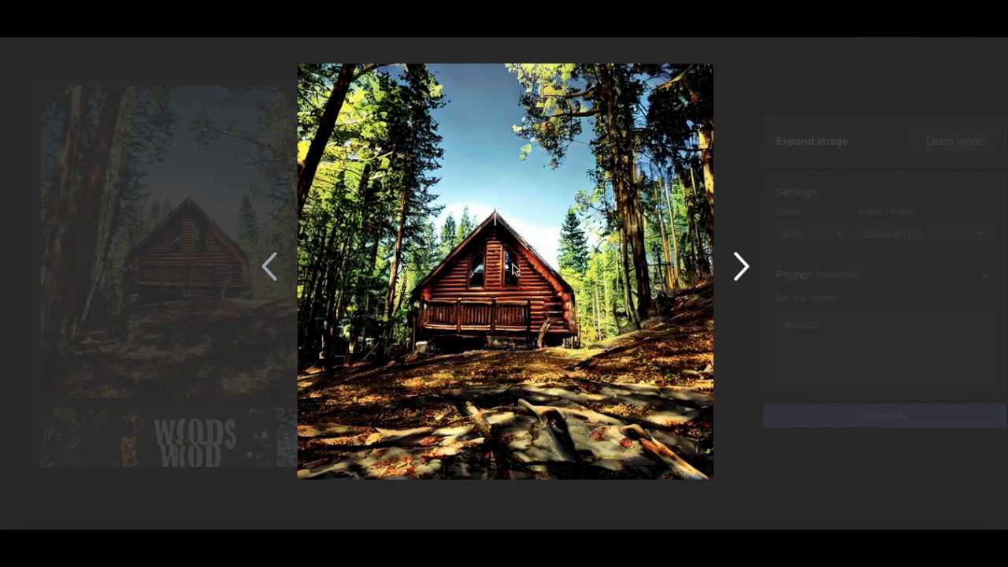
click(738, 266)
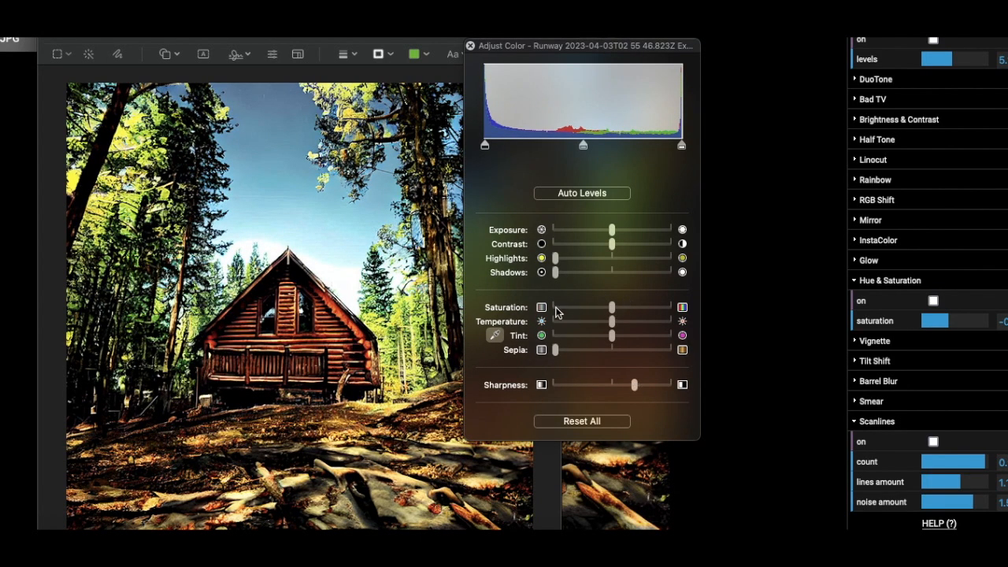
Remove all saturation from the cabin photo and boost its contrast.
drag(611, 307, 555, 307)
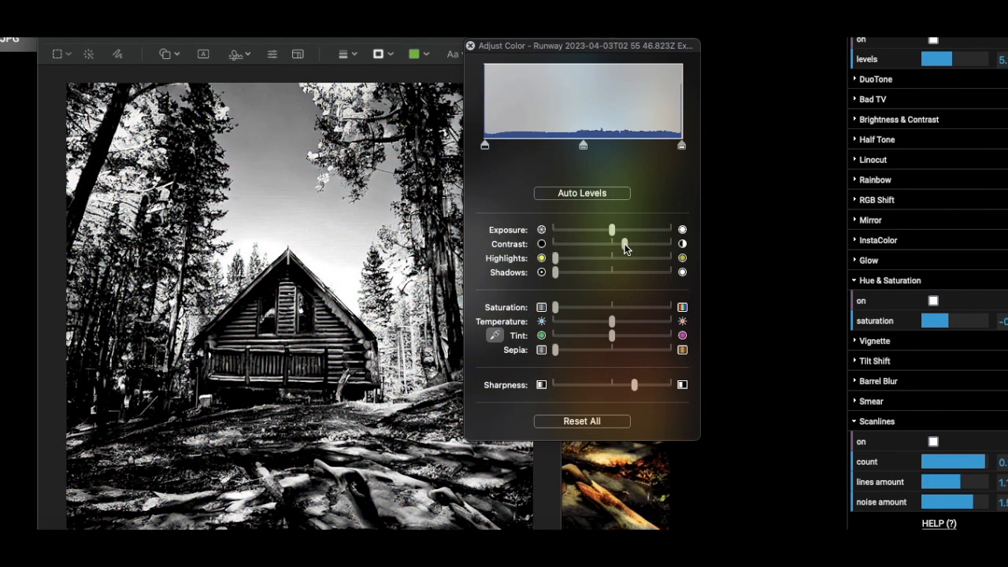
drag(624, 243, 634, 243)
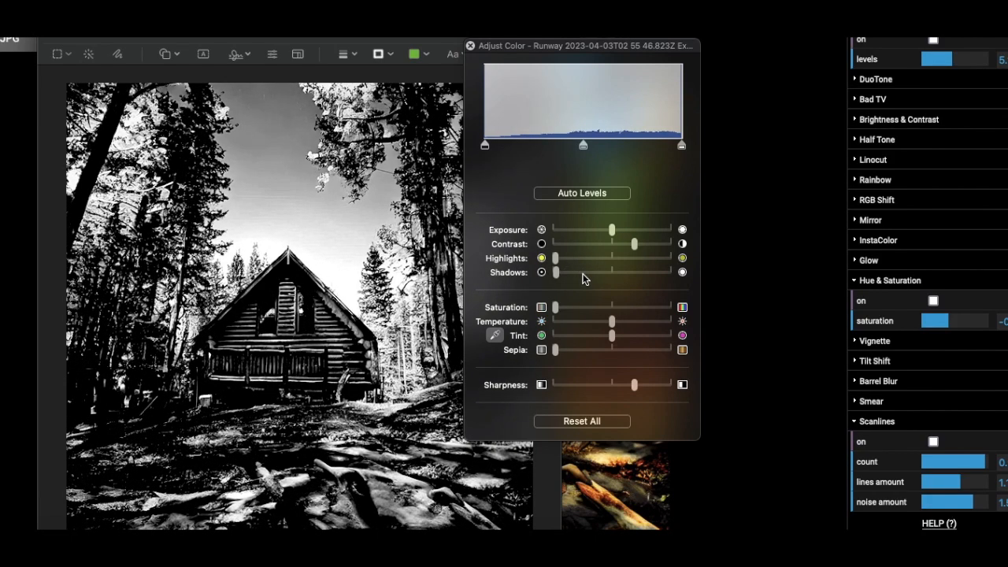
drag(634, 244, 646, 244)
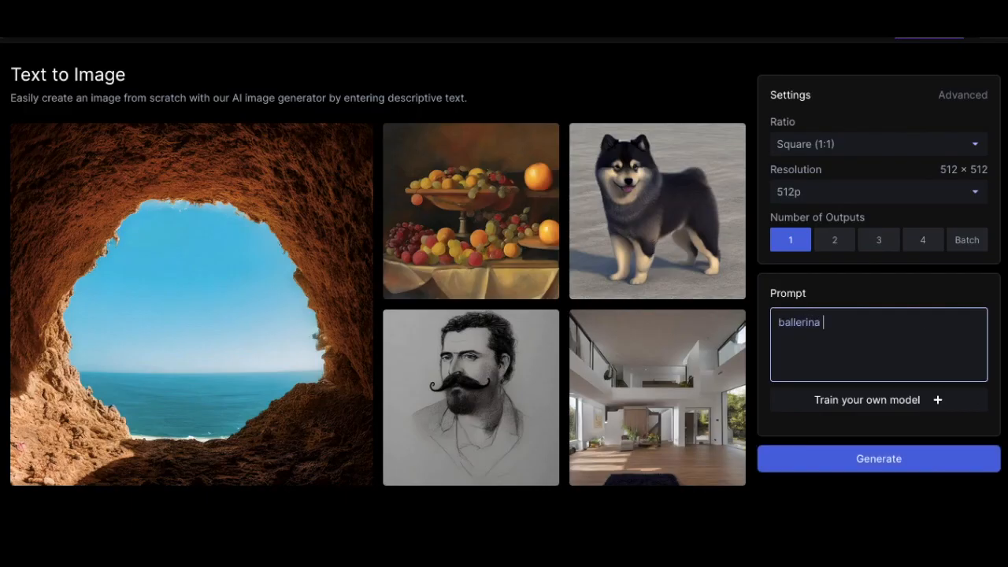
Complete the prompt 'ballerina in snow at night' and generate two images.
text(in snow a)
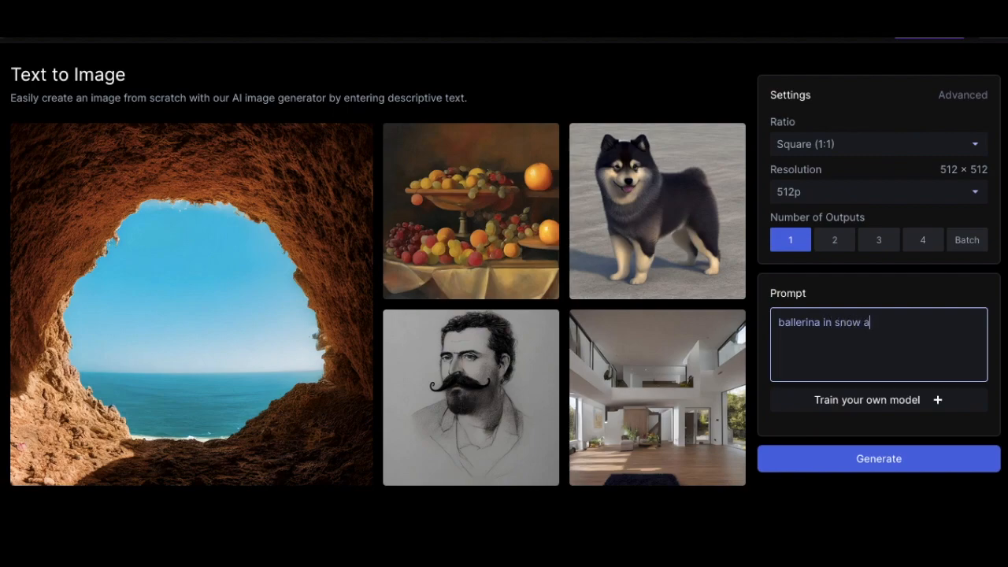
text(t night)
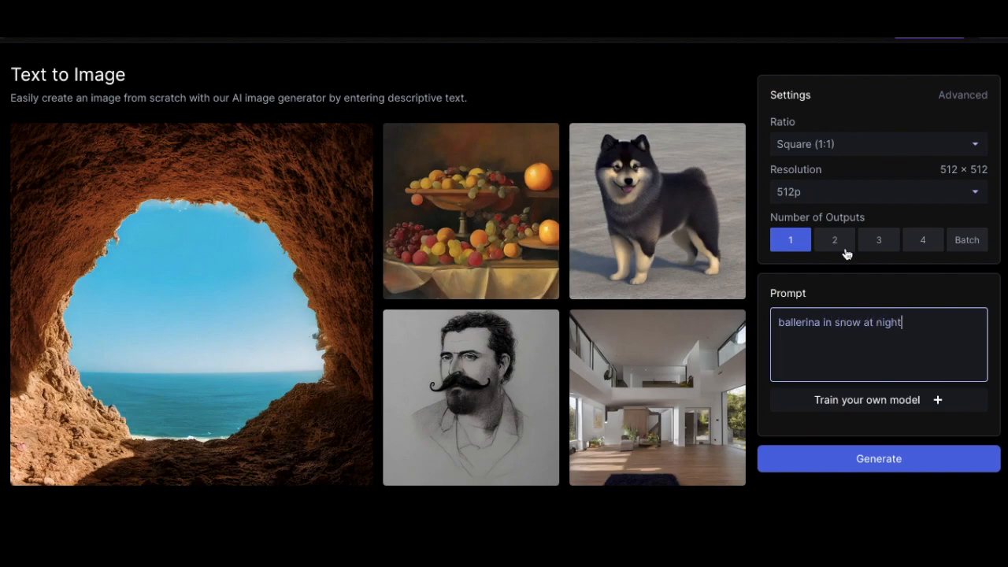
click(833, 240)
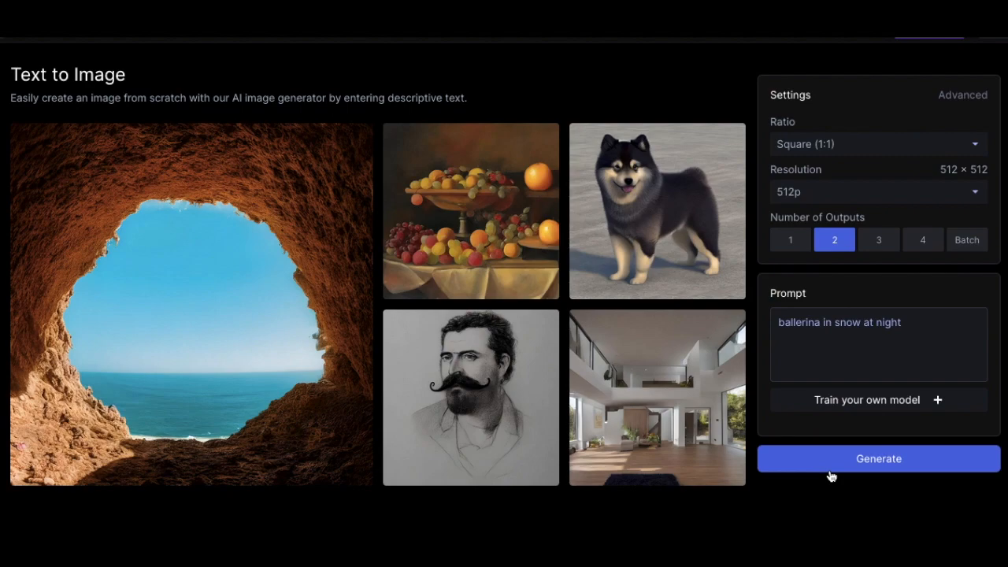
click(877, 458)
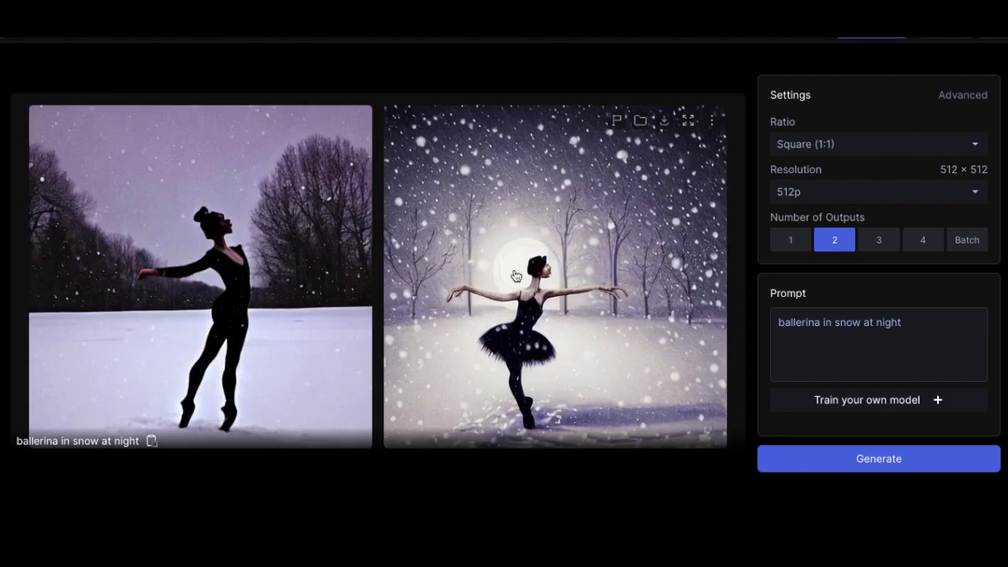
mouse_move(313, 325)
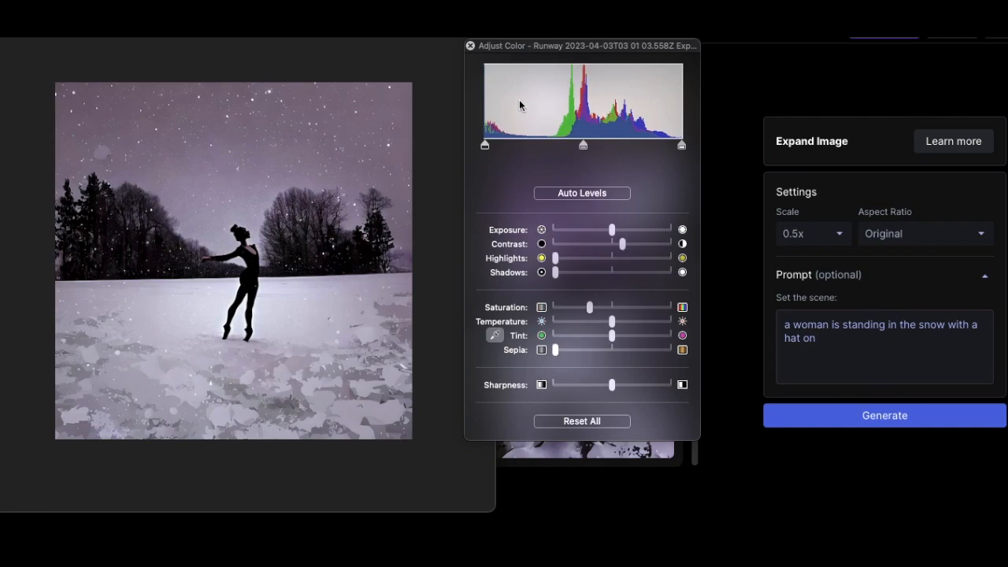
Set the 'PARKWAY PRESENTS:' title in Bodoni 72 Oldstyle at 85 pt.
click(470, 45)
text(JUST MY L)
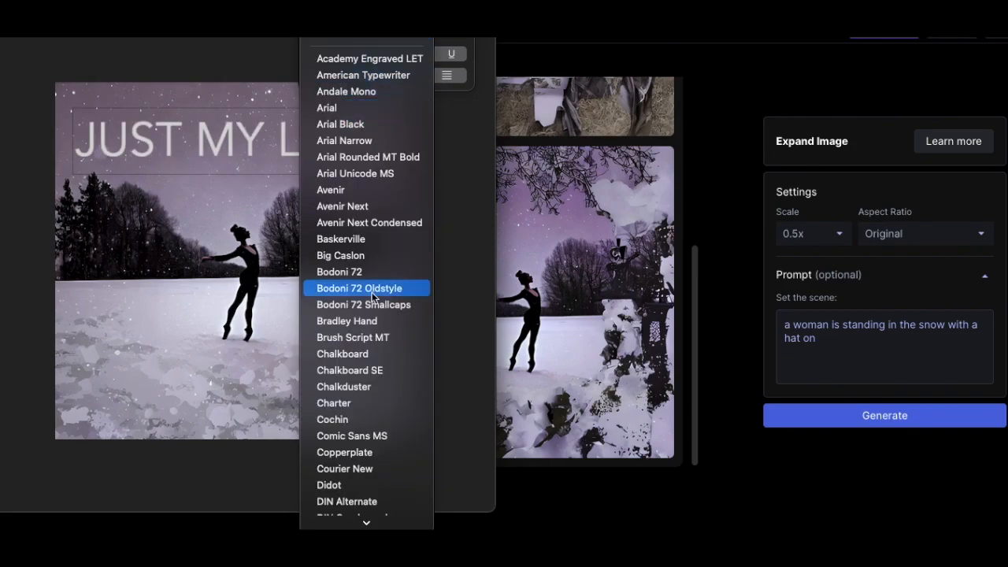
click(359, 287)
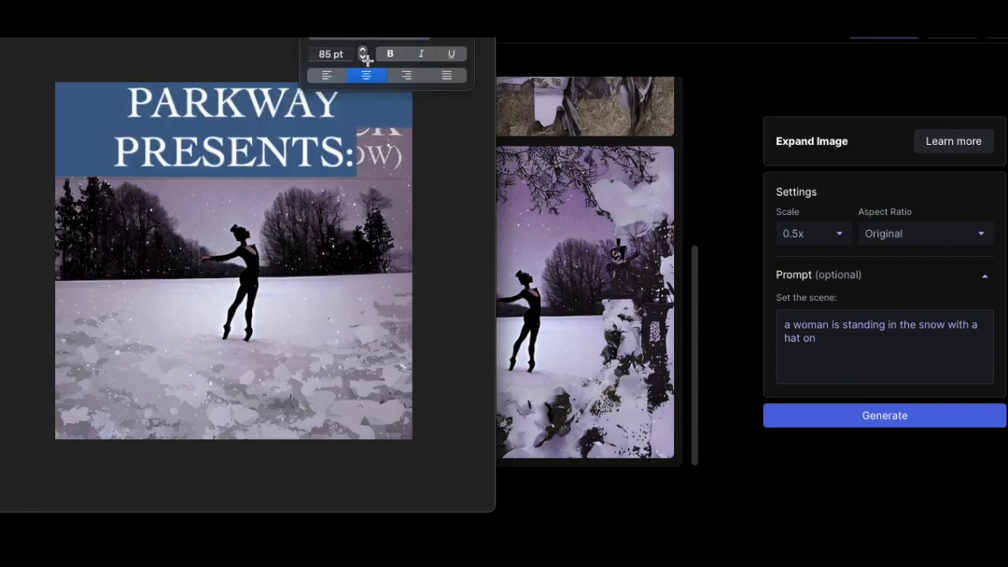
click(363, 58)
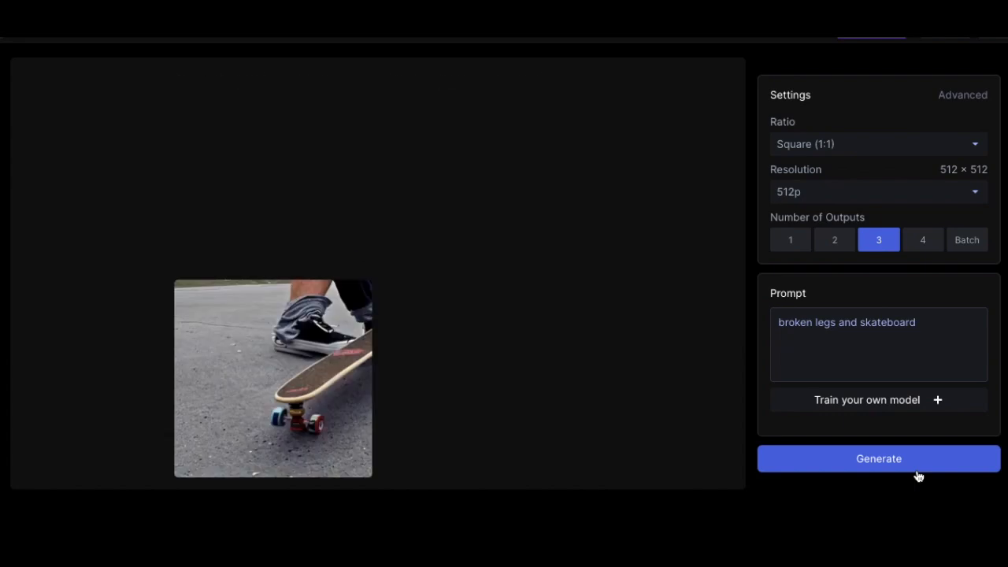
Generate images for 'broken legs and skateboard', 'broken legs' (two outputs) and 'knees'.
click(877, 458)
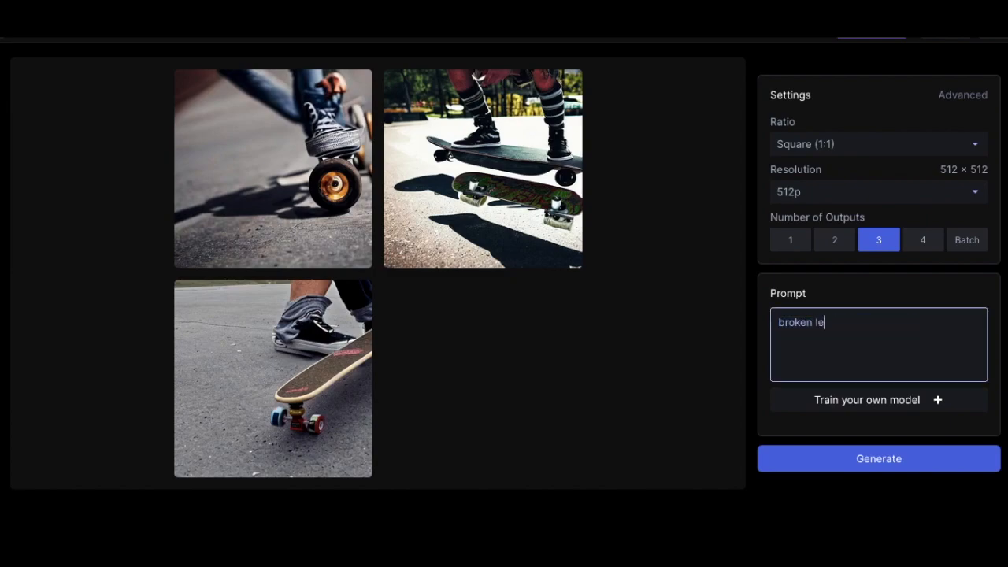
click(834, 239)
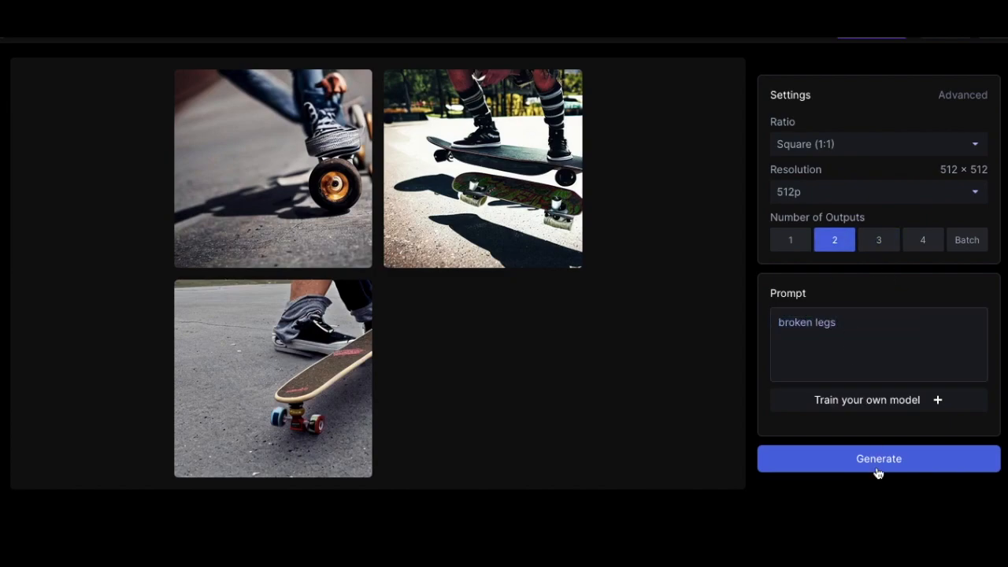
click(876, 458)
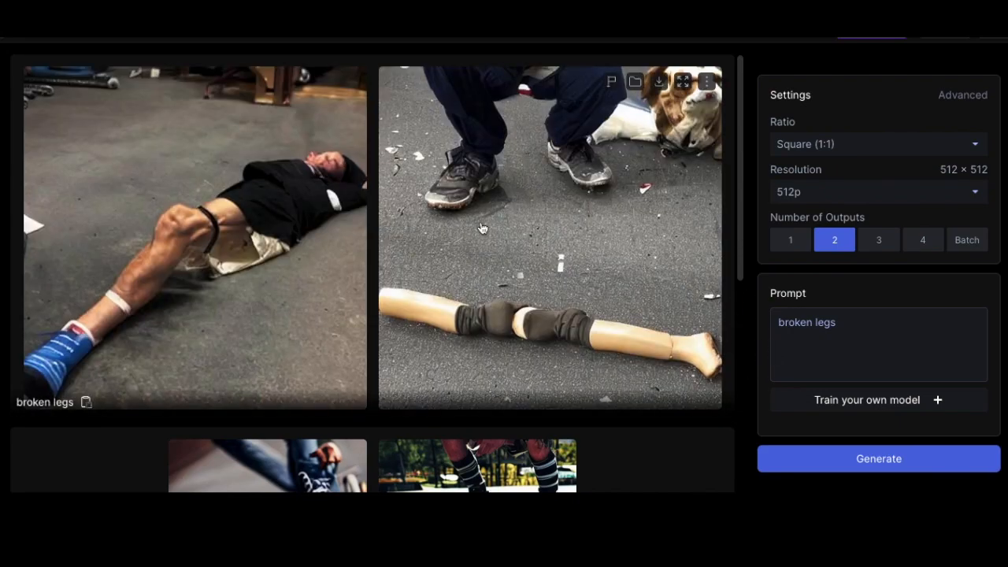
mouse_move(663, 239)
text(knees)
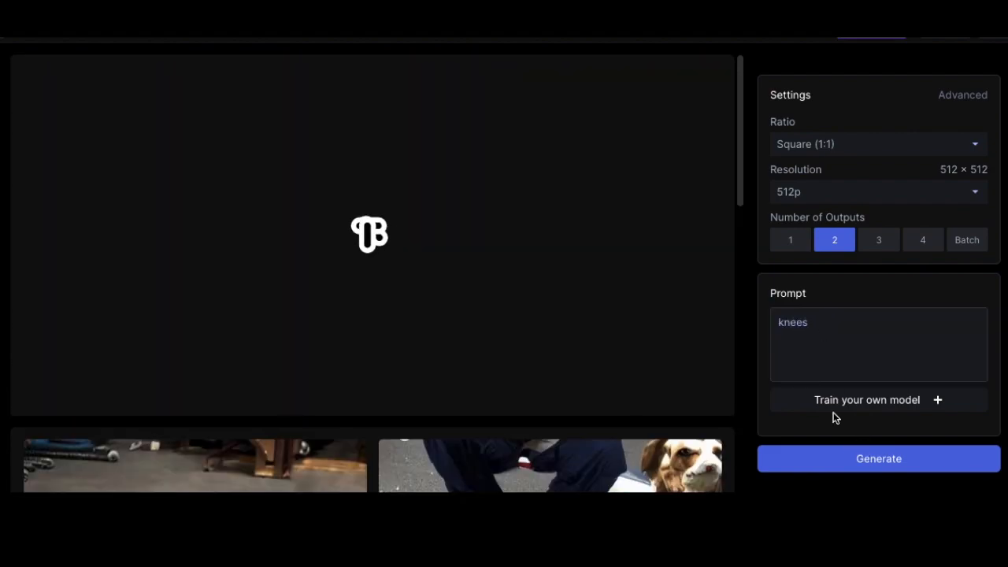
click(877, 458)
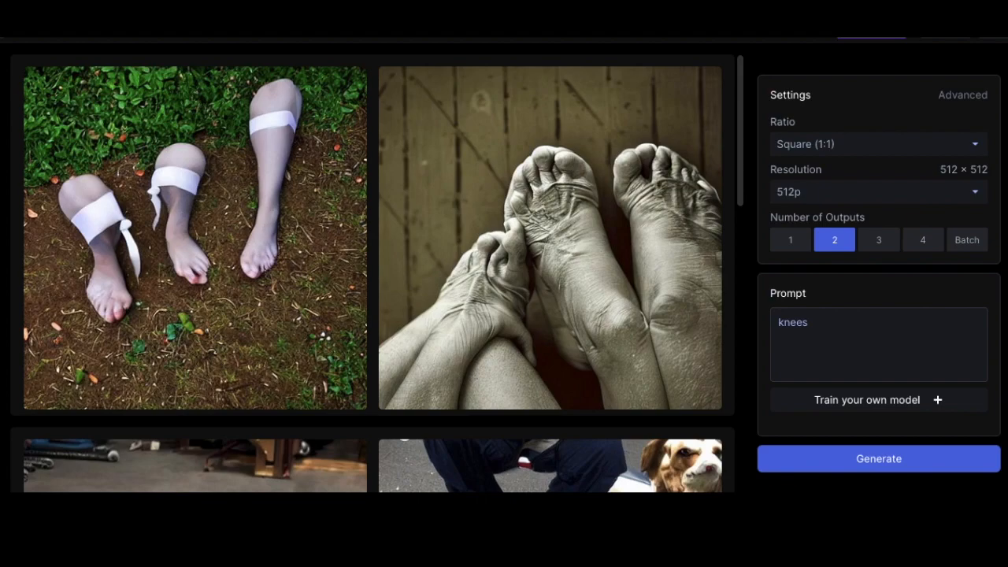
Replace the prompt with 'skatepark' and generate new images.
scroll(down, 3)
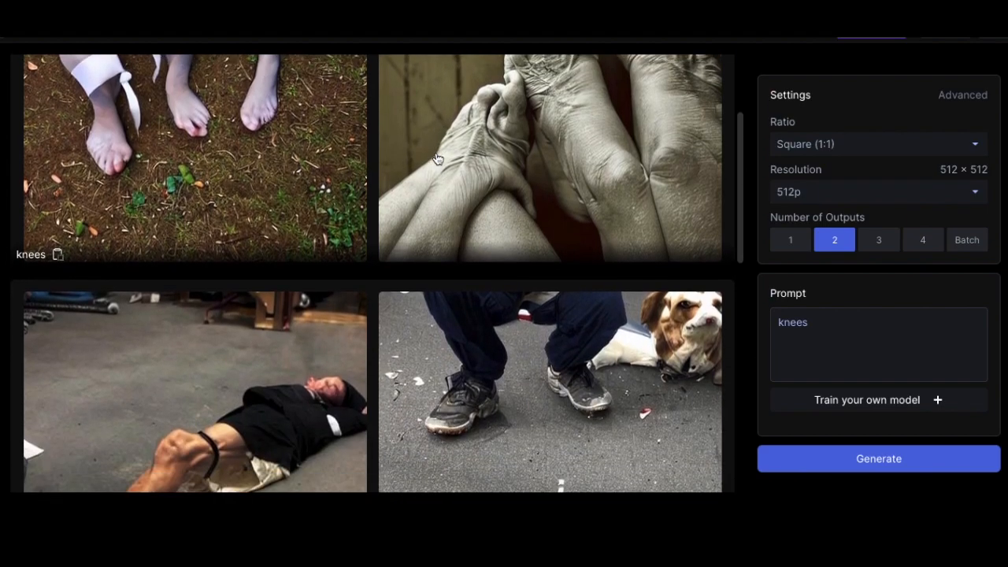
triple_click(792, 322)
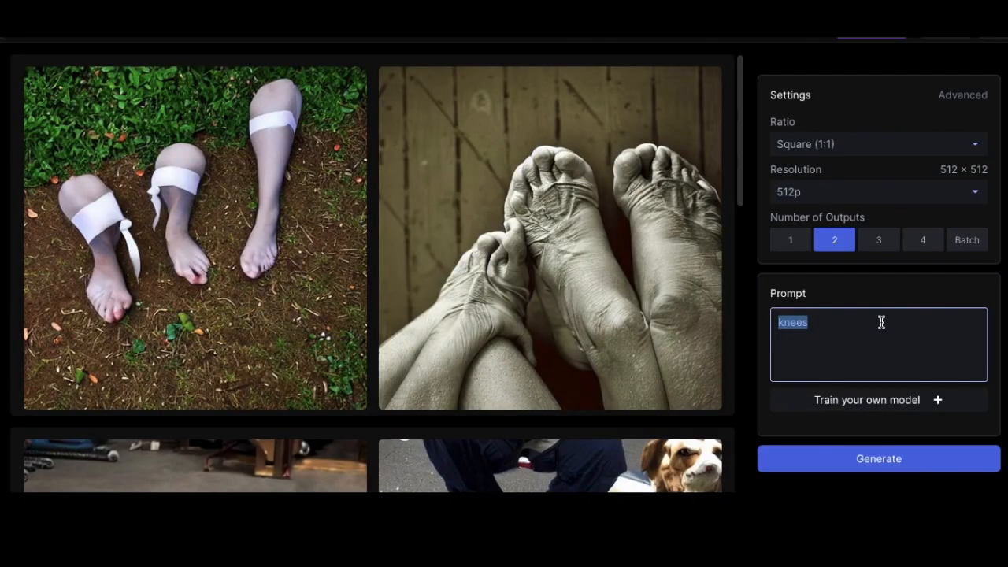
text(skatepark)
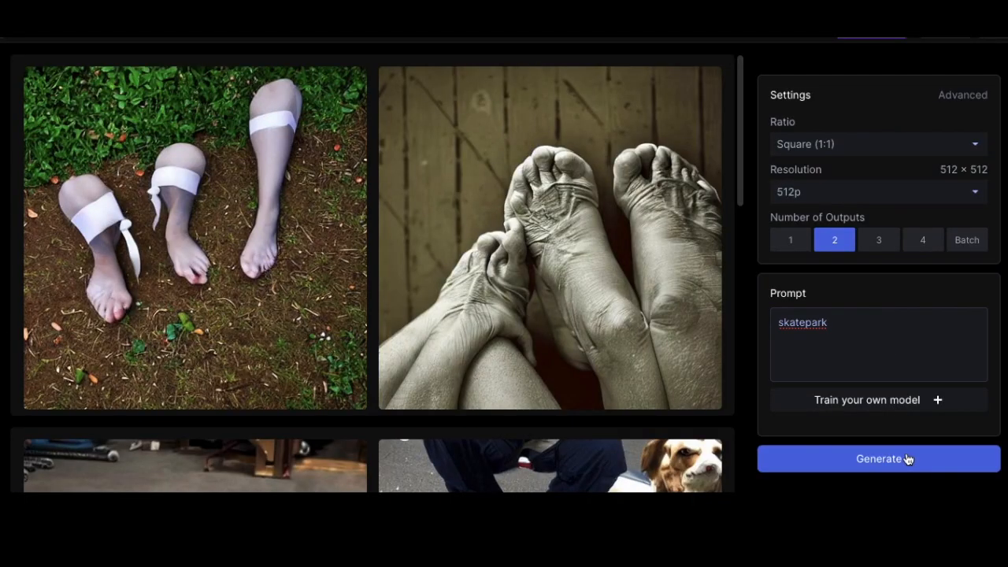
click(878, 458)
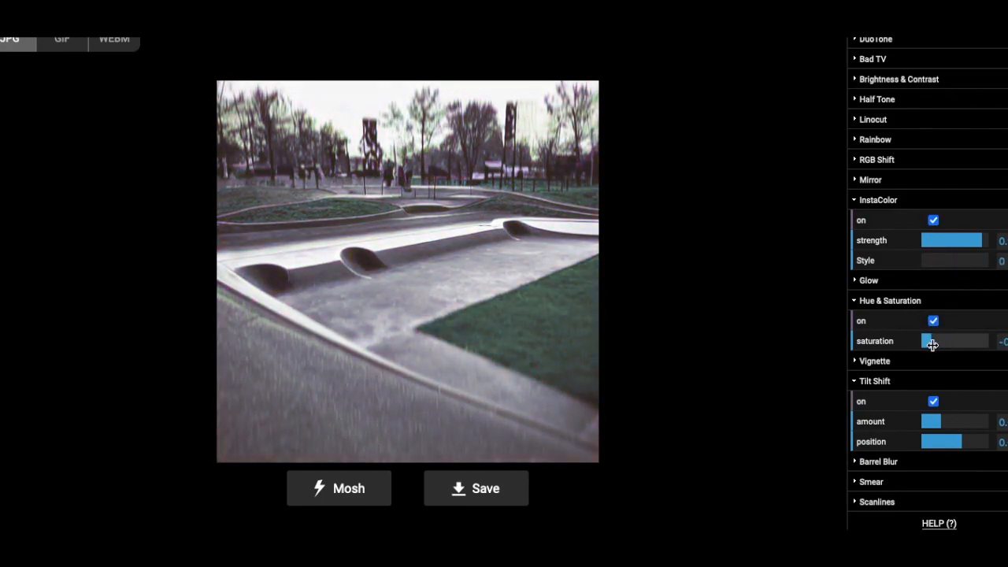
Mosh the skatepark image into a dark distorted glitch band and save it as a JPG.
scroll(up, 3)
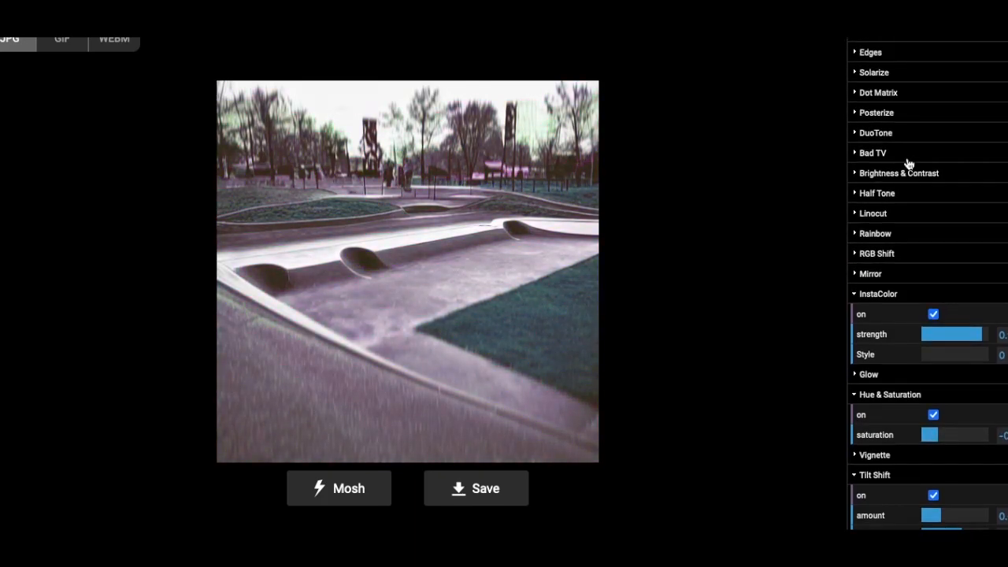
click(476, 488)
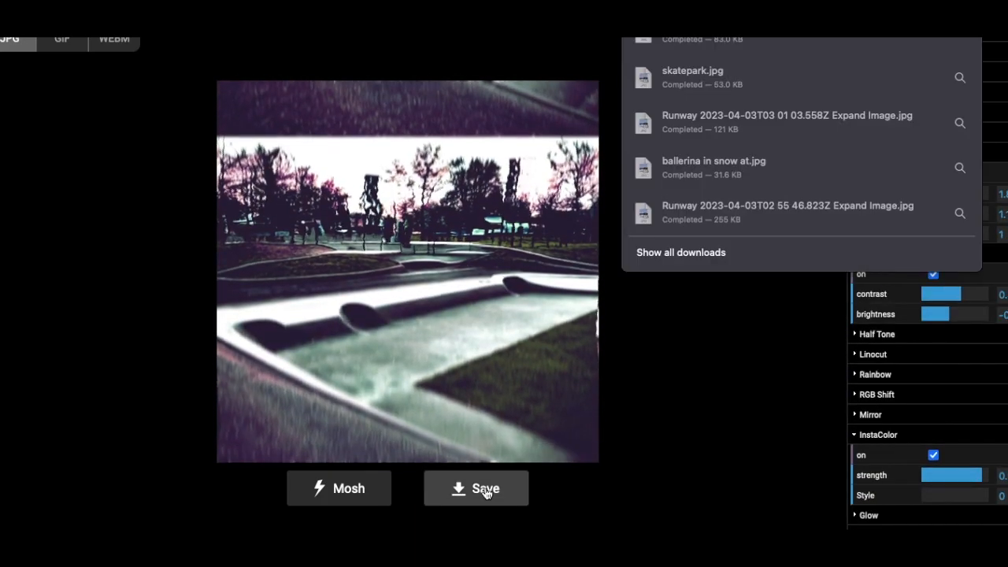
click(476, 487)
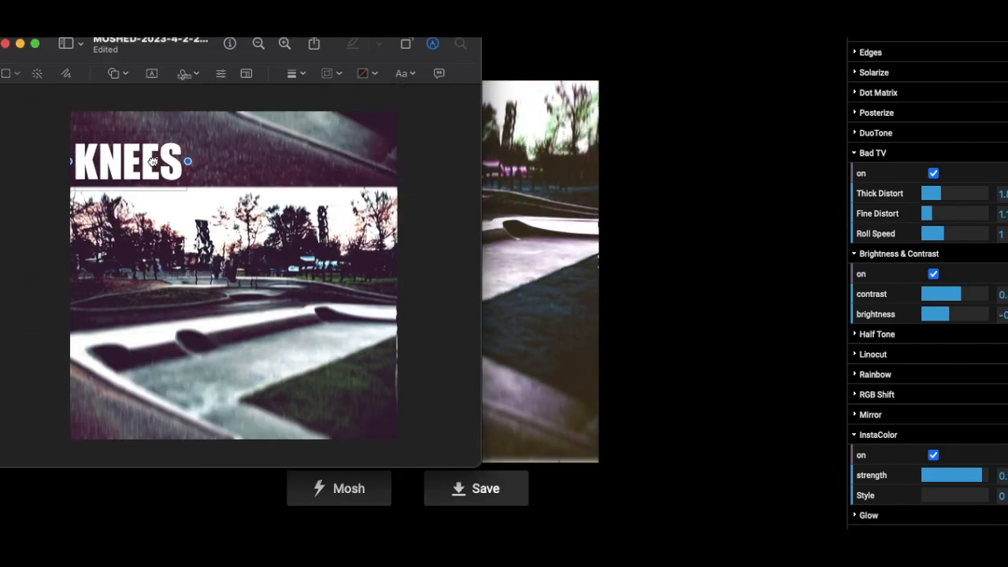
Change the KNEES title to a serif font reading 'polar island parkway'.
click(403, 74)
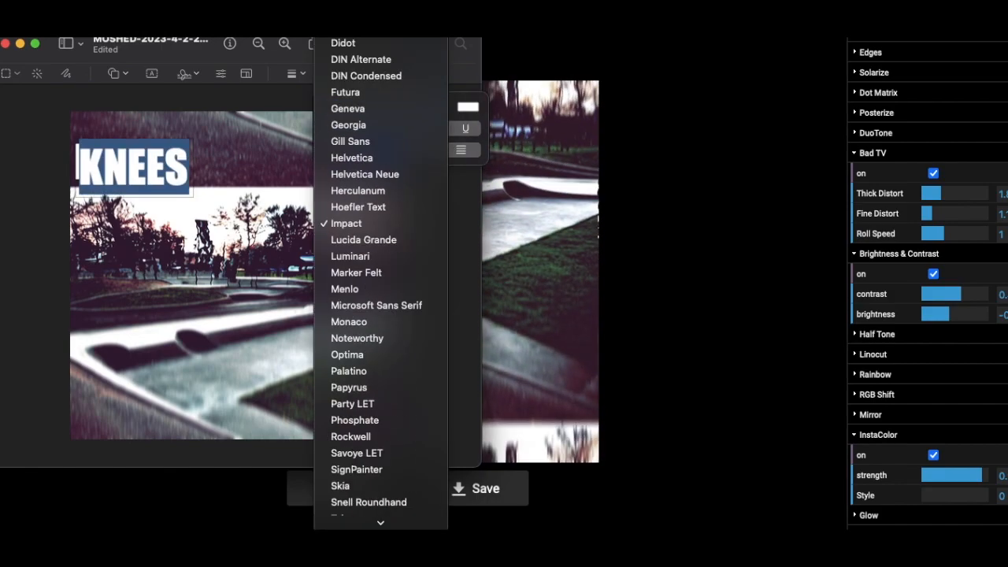
scroll(up, 3)
text(polar island parkway)
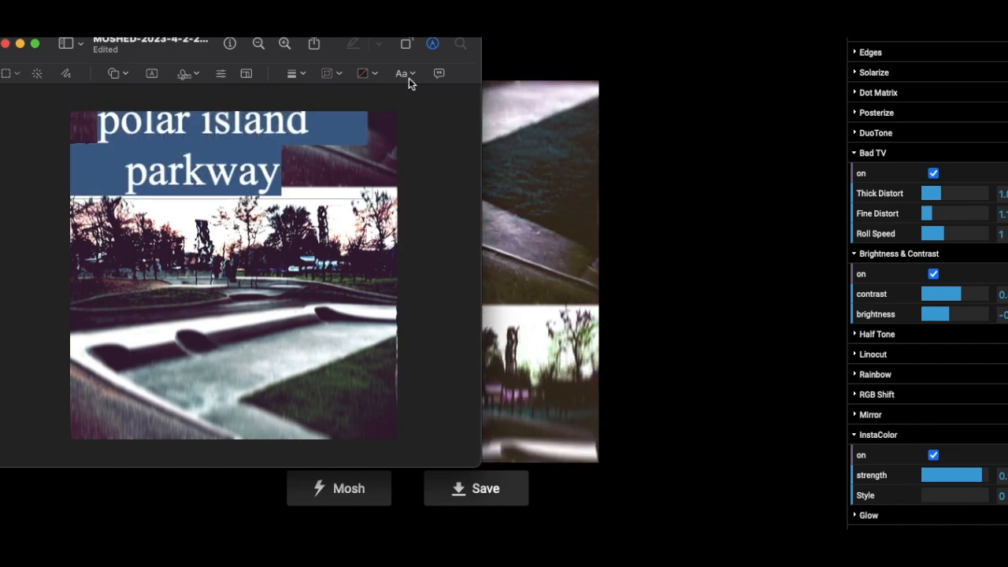
click(401, 73)
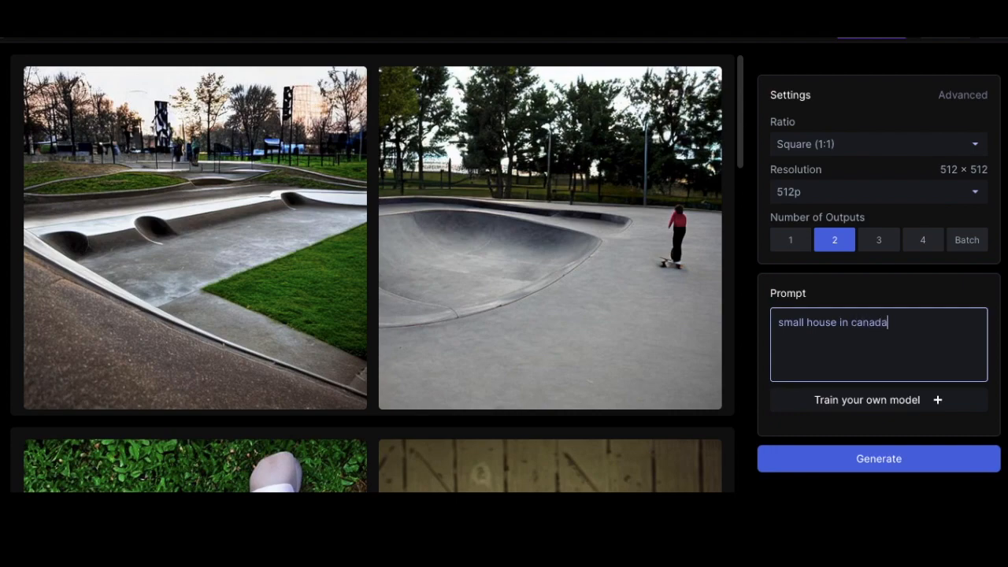
Generate two 'small house in canada' images and expand the green house with a snowy-field prompt.
click(877, 459)
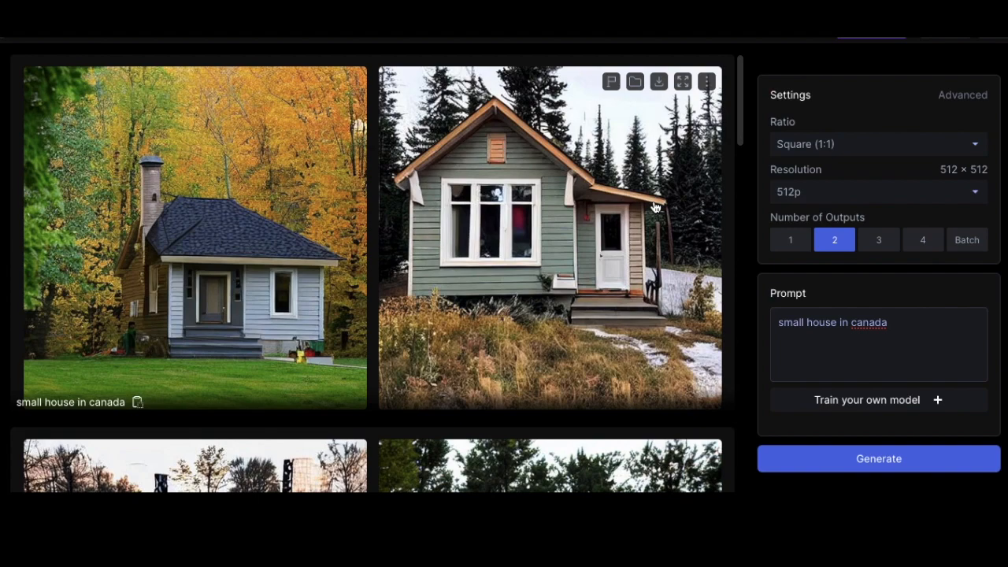
click(658, 81)
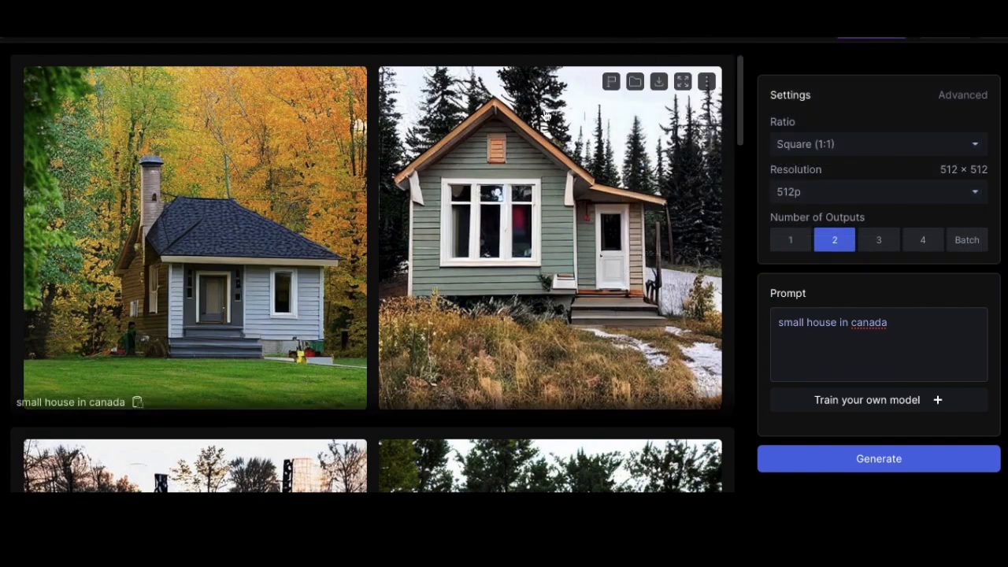
click(551, 236)
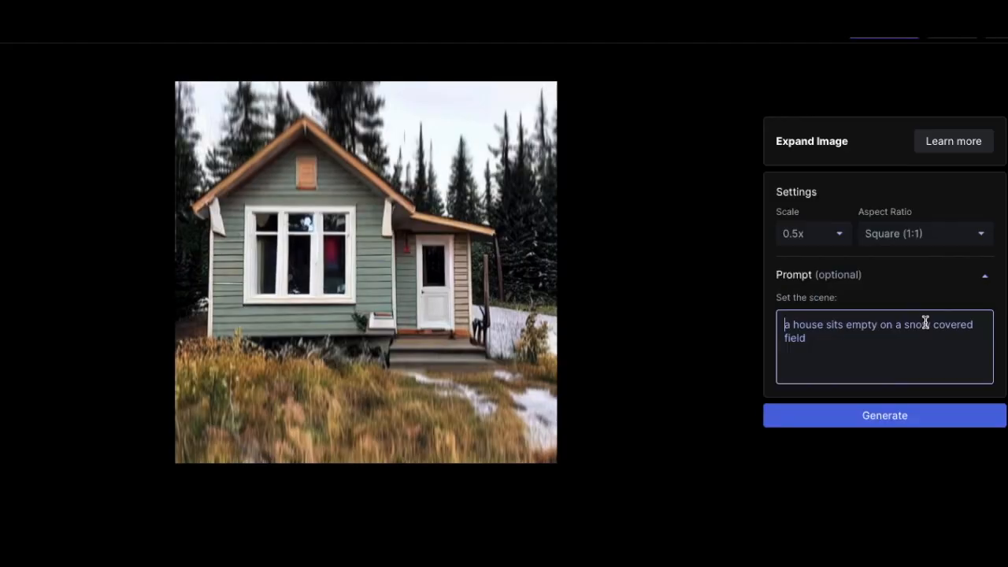
click(883, 414)
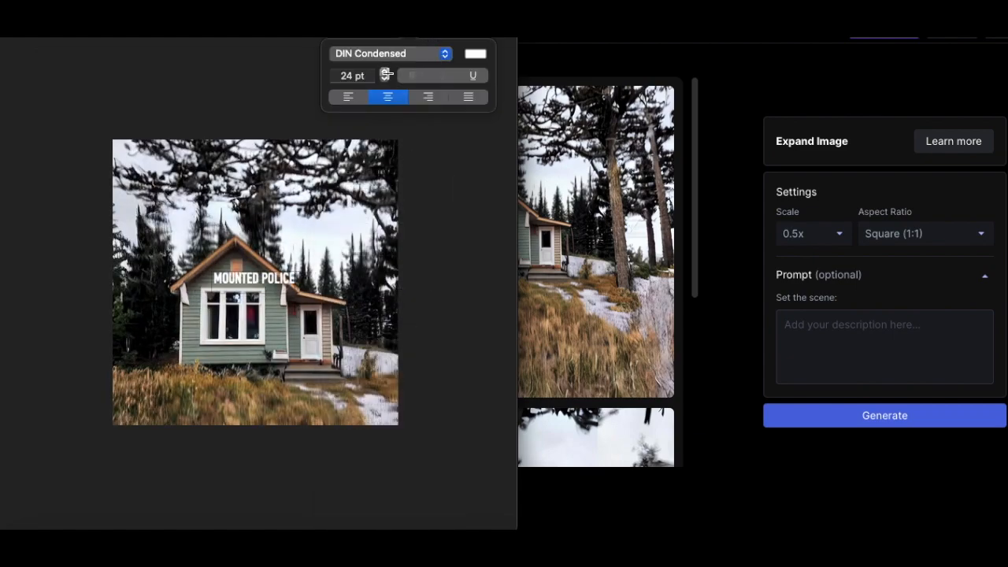
Enlarge the MOUNTED POLICE title, move it to the top, and keep white DIN Condensed.
drag(254, 278, 254, 198)
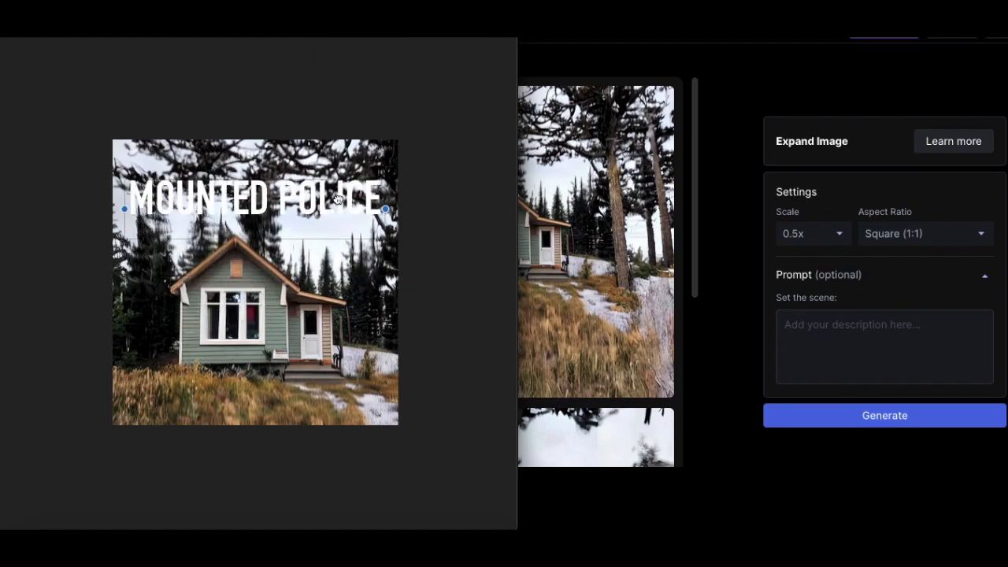
drag(255, 198, 255, 163)
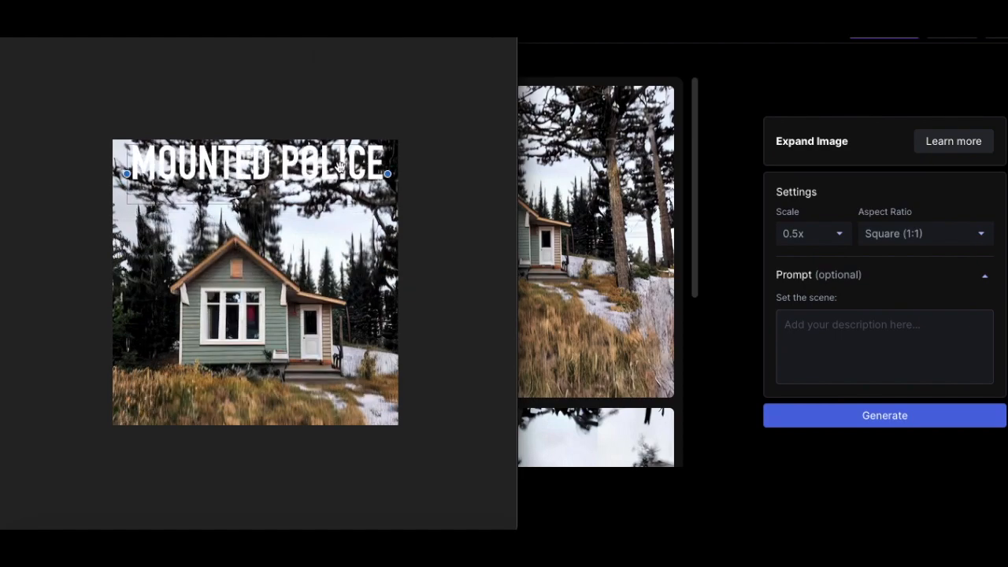
click(476, 54)
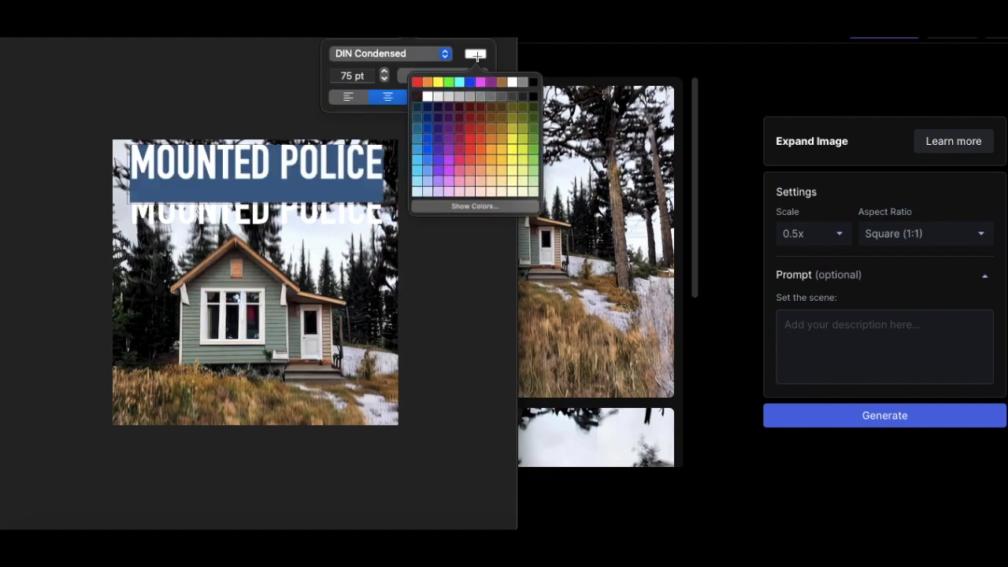
click(386, 53)
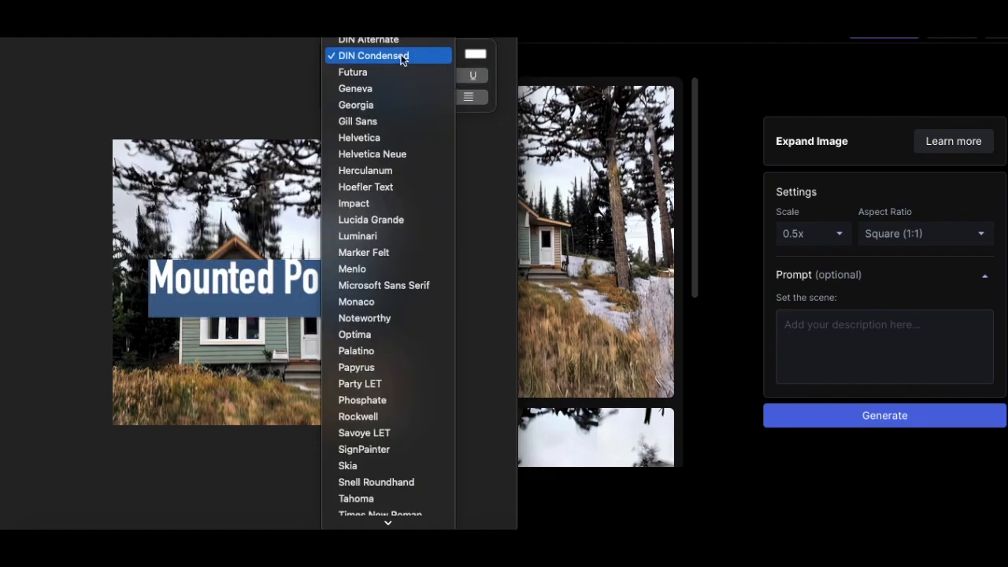
click(373, 55)
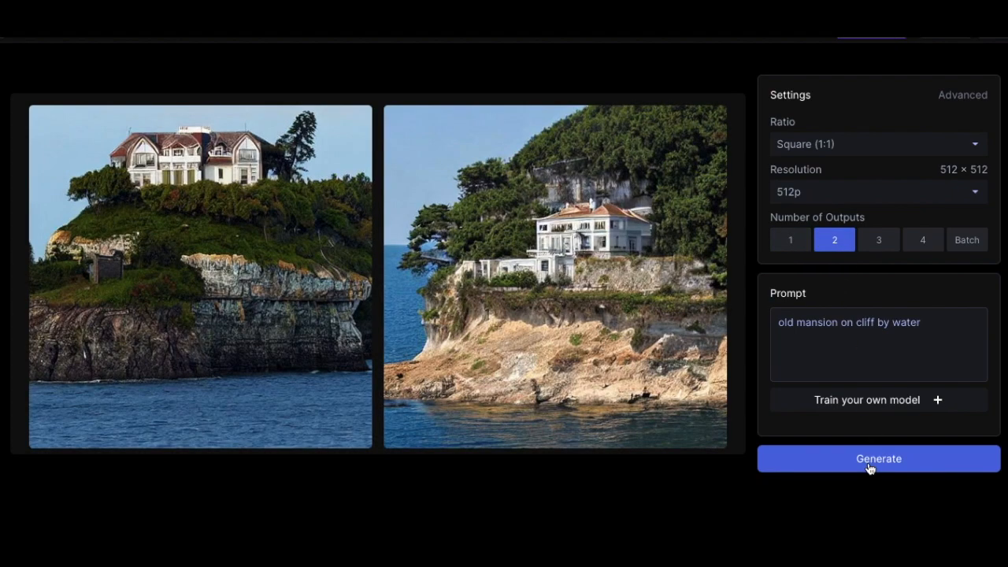
mouse_move(708, 268)
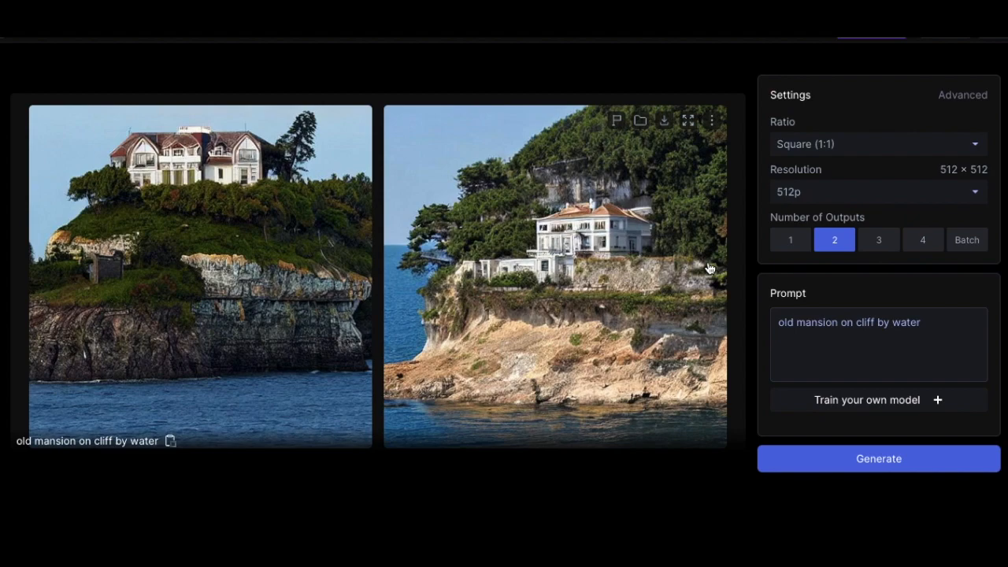
Download the right-hand 'old mansion on cliff by water' image.
click(664, 120)
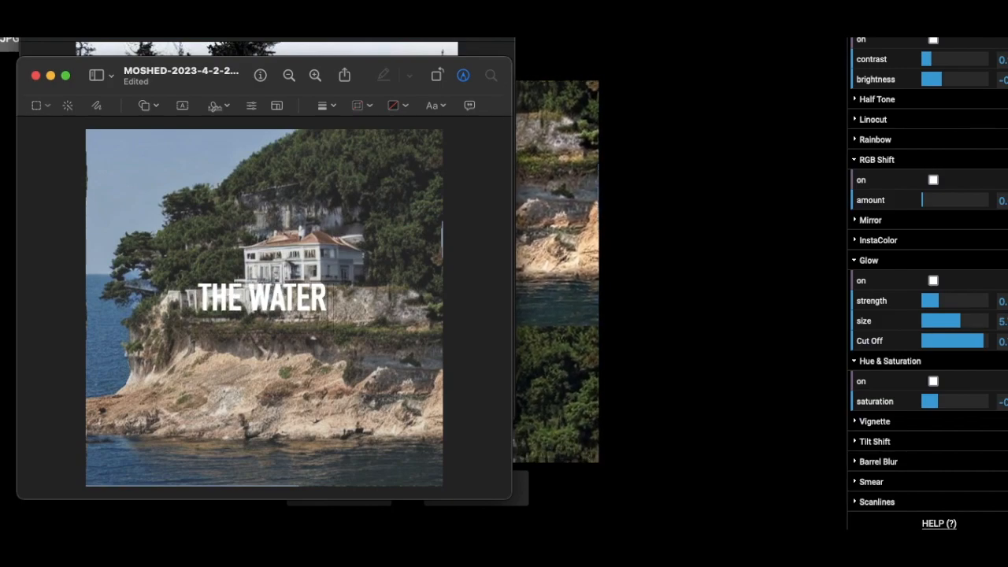
Retitle the mansion cover 'THE WATER (PART II)', move it near the top, and set a serif font.
text((PART II)
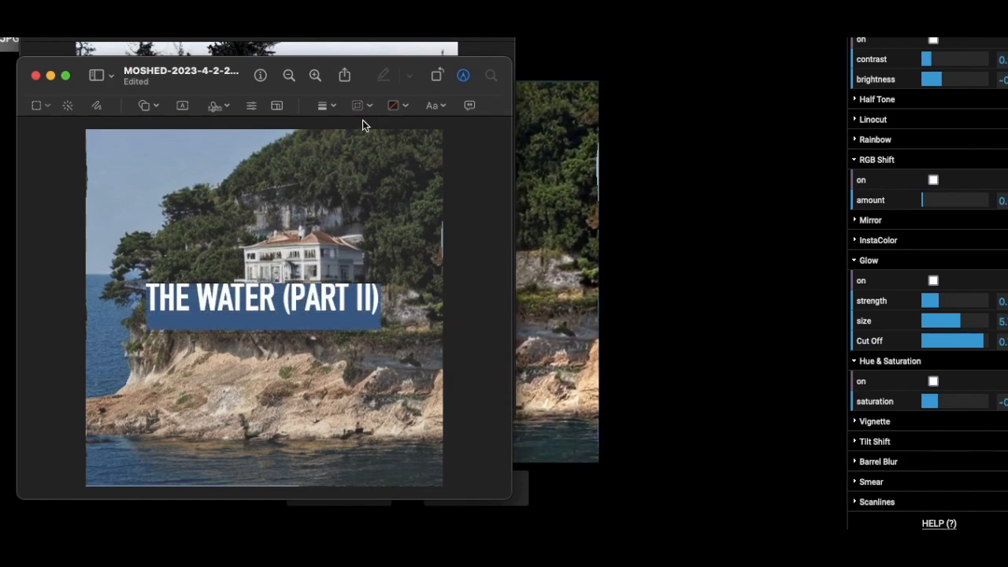
click(431, 106)
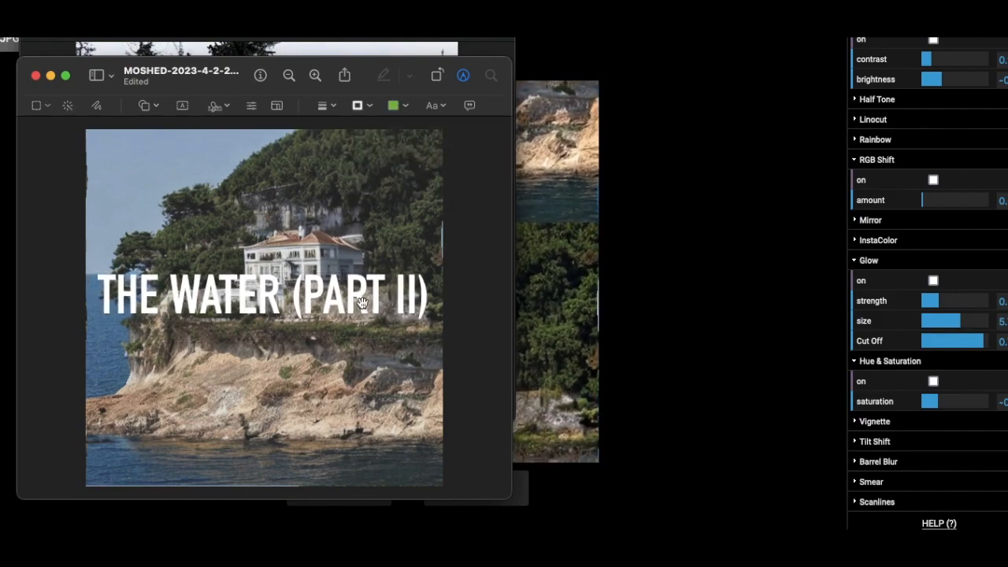
drag(262, 294, 262, 157)
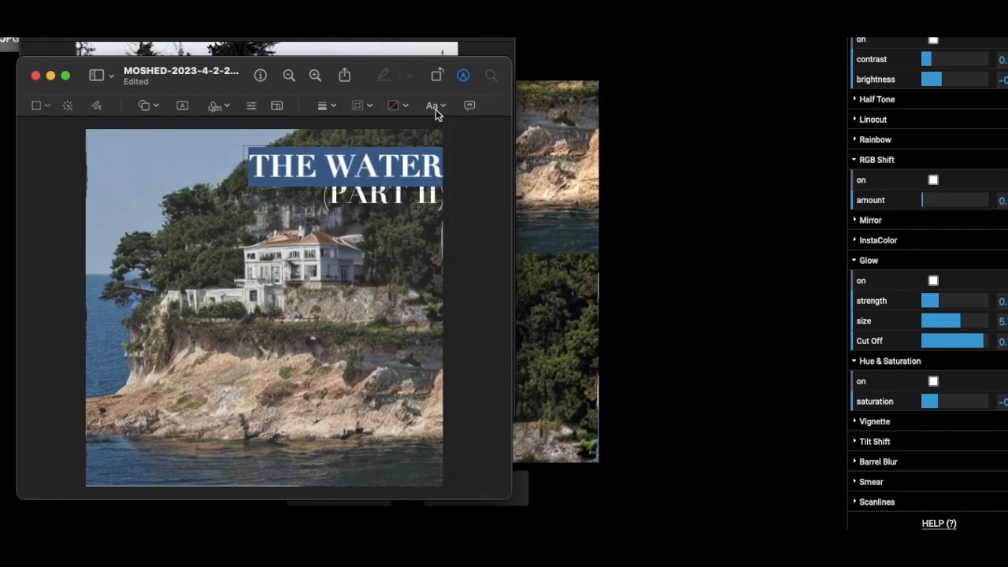
click(432, 105)
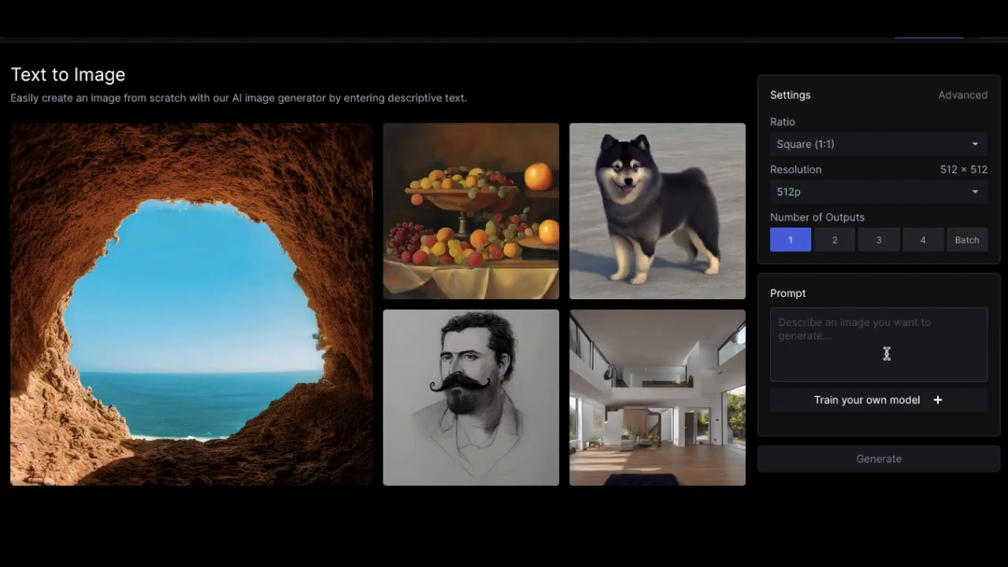
Generate two 'Sun setting over mountains' images and download one.
text(Sun setting)
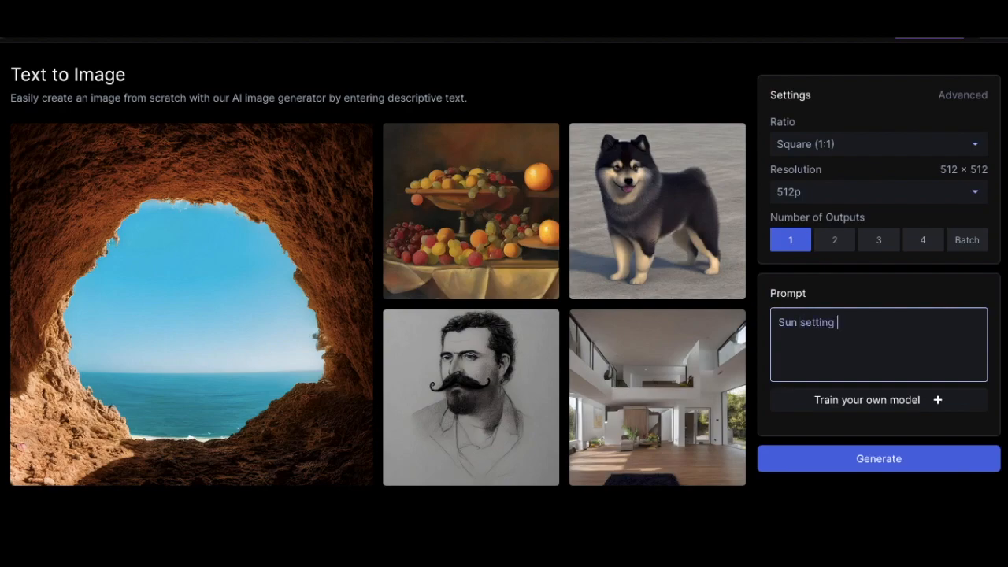
click(834, 239)
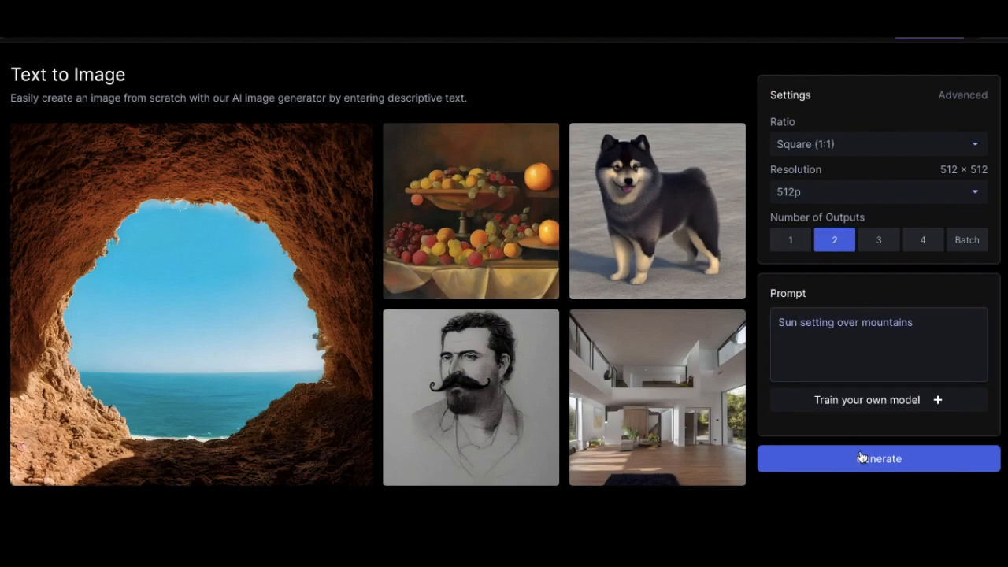
click(877, 458)
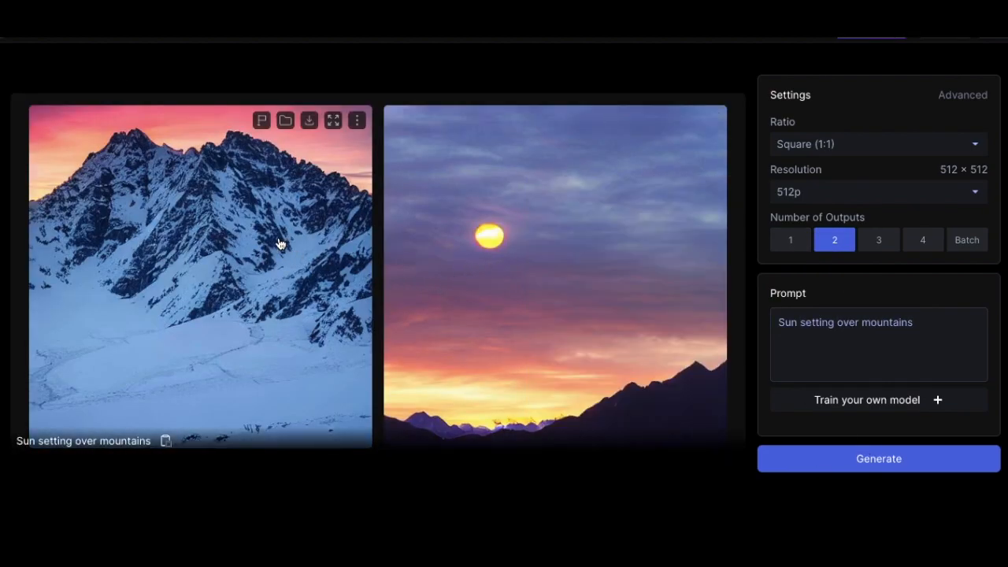
click(308, 119)
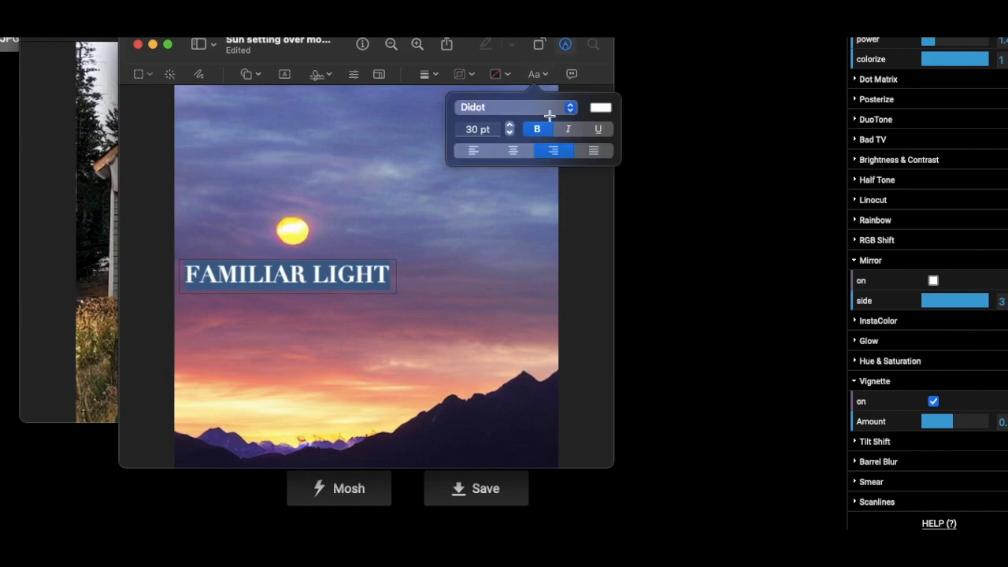
Add a second title 'POLAR ISLAND PARKWAY PRESENTS:' in bold centred Didot, sized up.
click(509, 124)
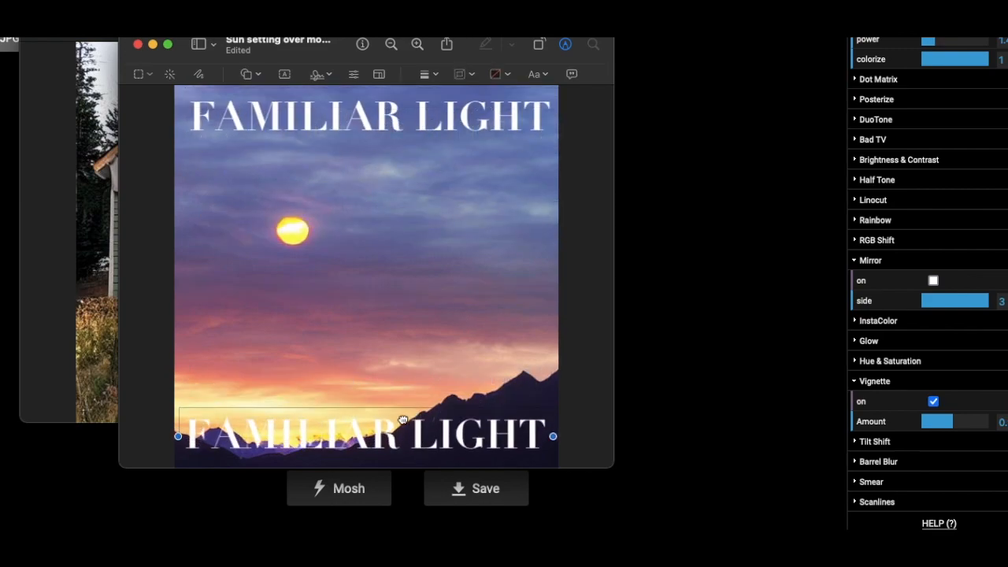
drag(366, 435, 370, 110)
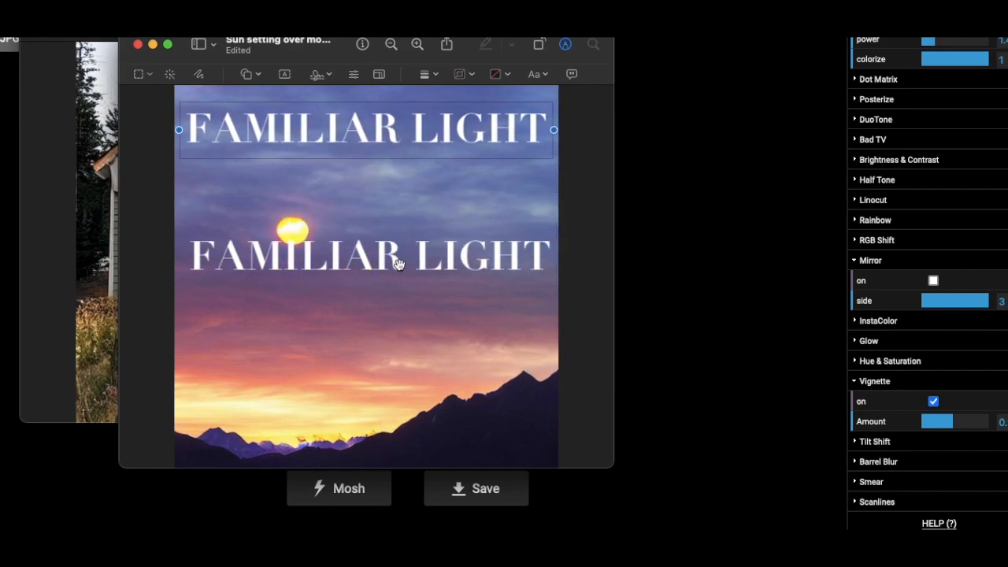
text(POLAR ISLAND PARKWAY)
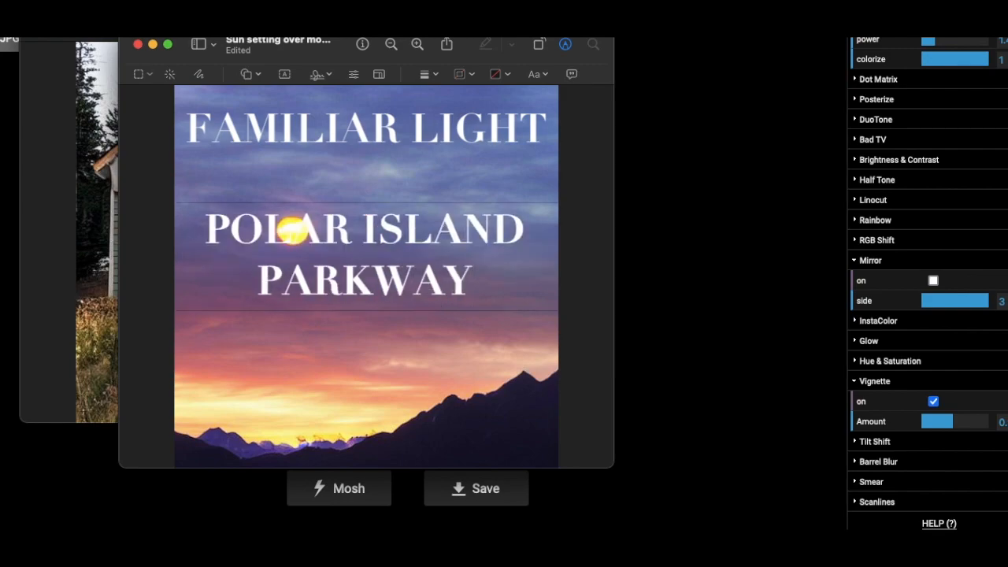
text(PRESENTS:)
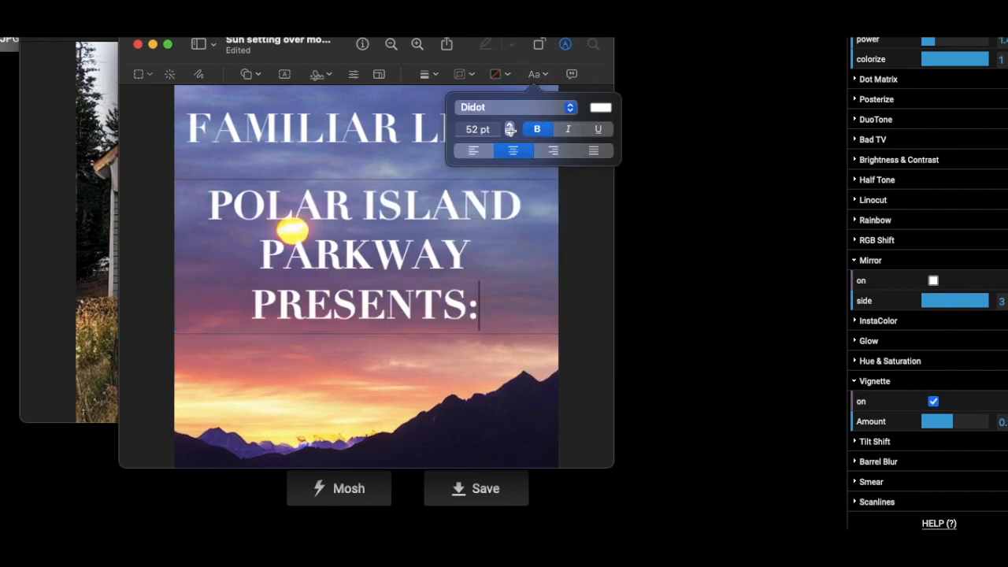
click(510, 132)
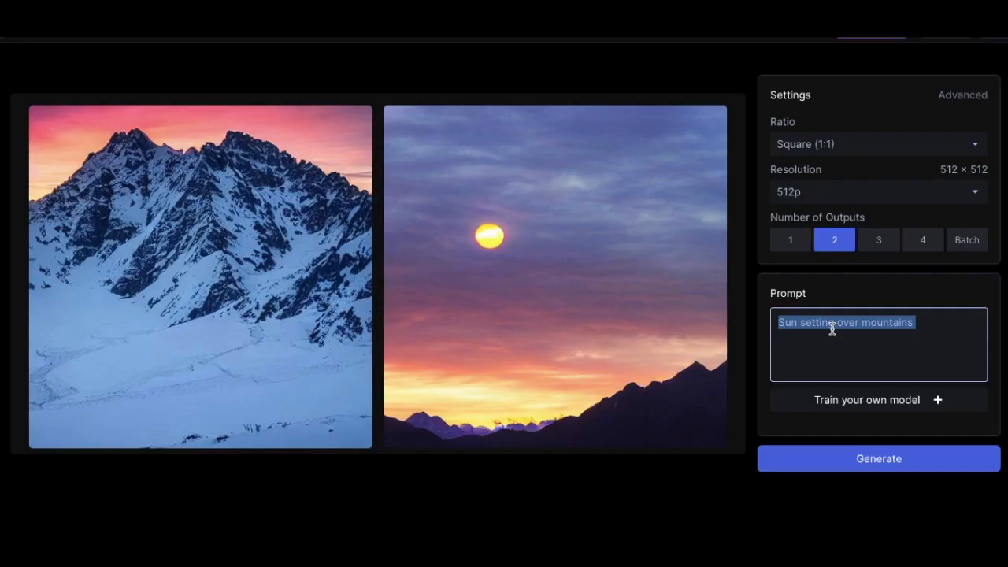
Generate two images from the prompt 'A rabbit' and download the illustrated one as A rabbit.jpg.
text(A)
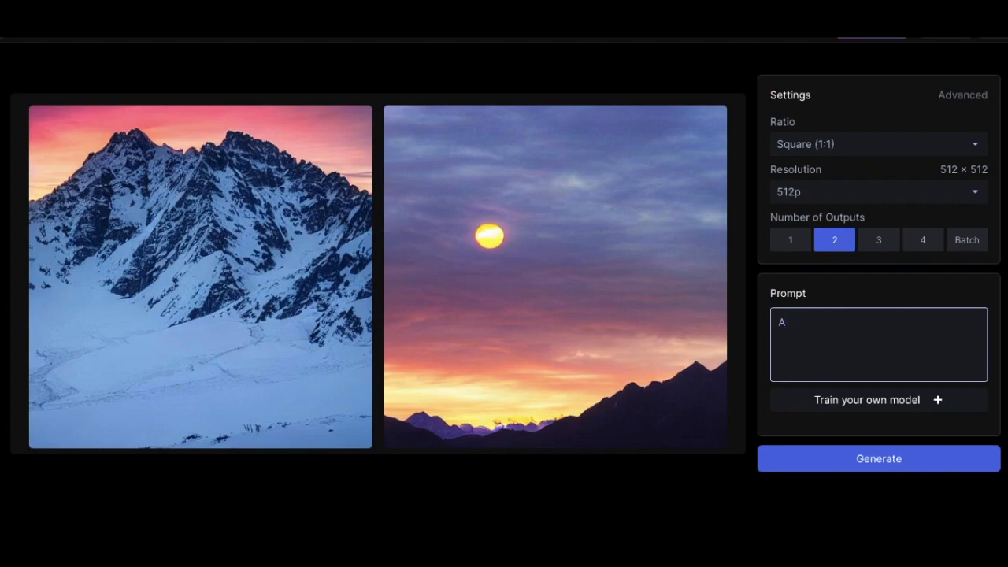
text(rabbit)
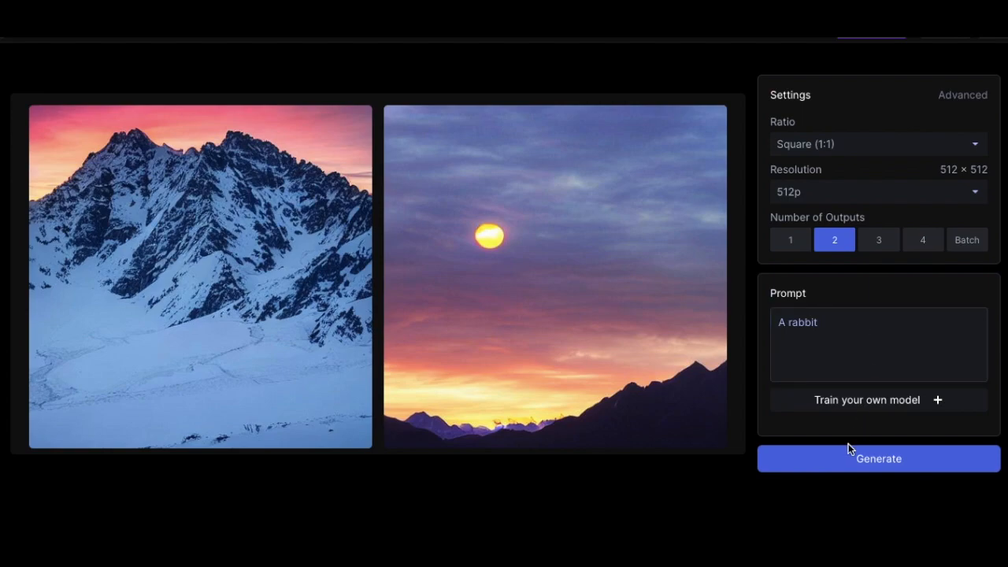
click(877, 458)
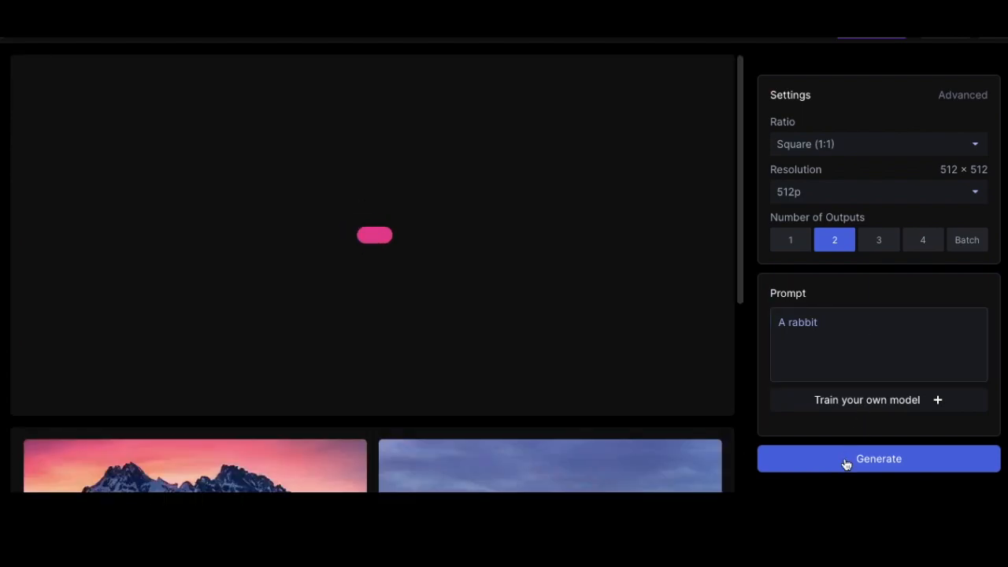
click(877, 458)
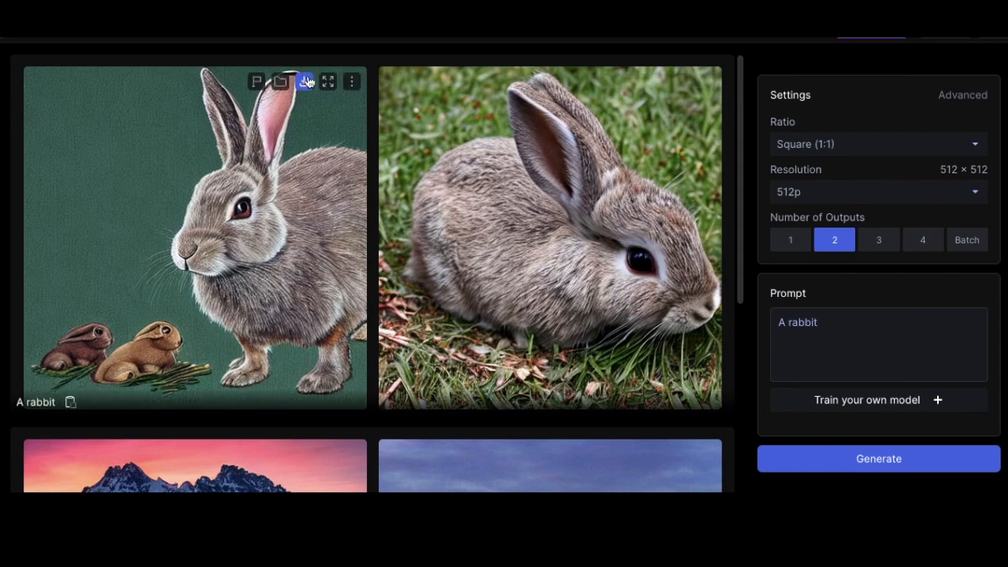
mouse_move(304, 82)
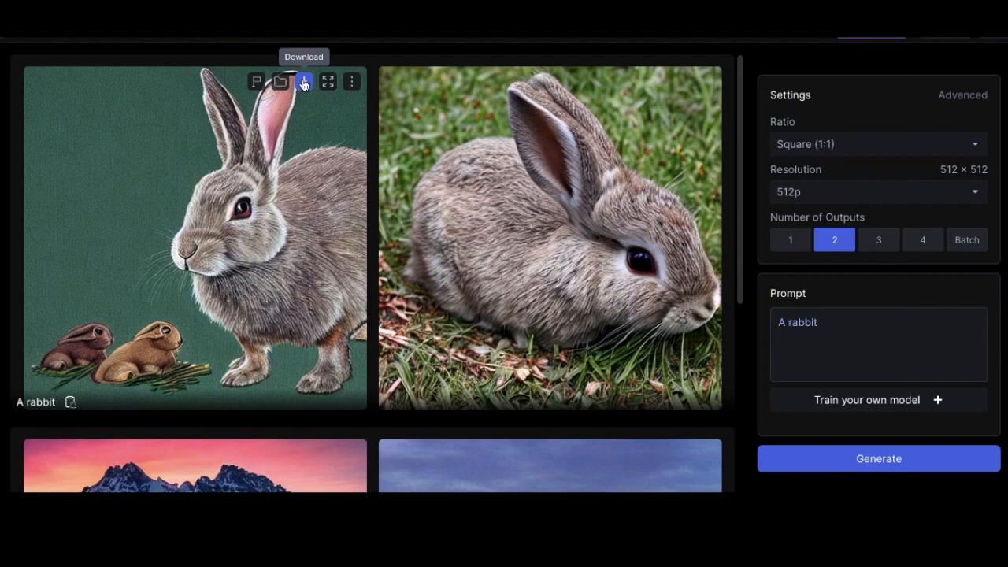
mouse_move(441, 319)
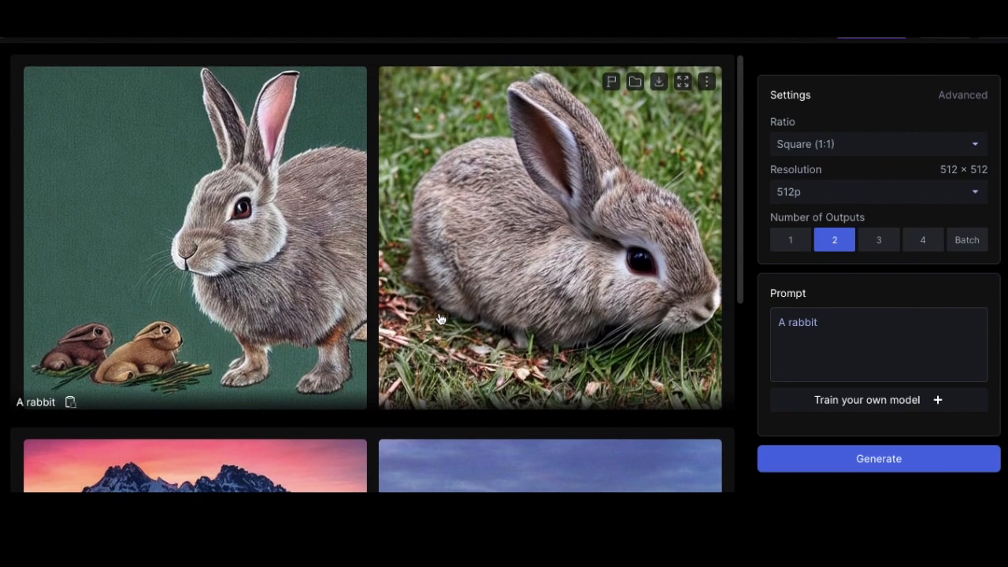
click(658, 81)
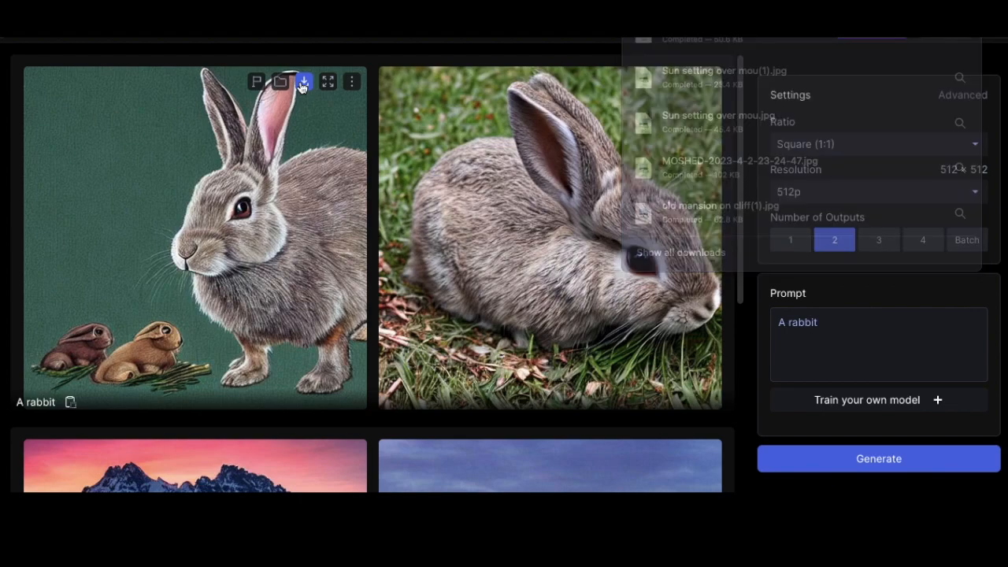
scroll(down, 3)
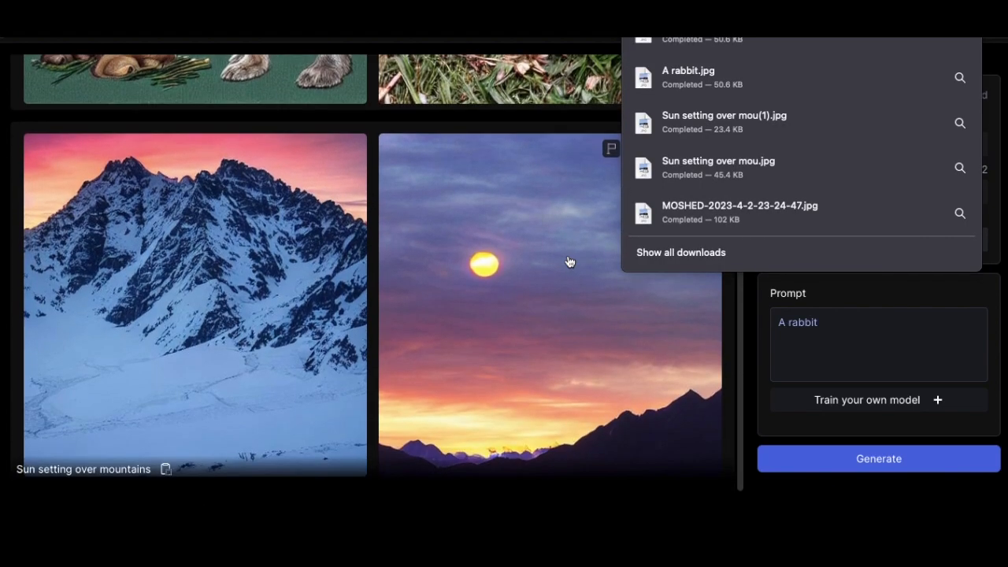
scroll(up, 3)
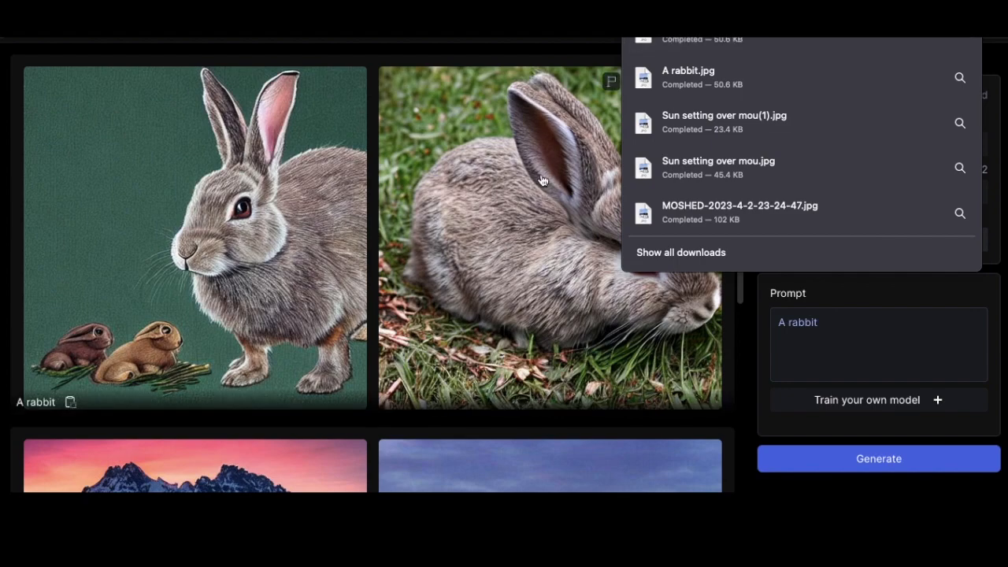
mouse_move(747, 43)
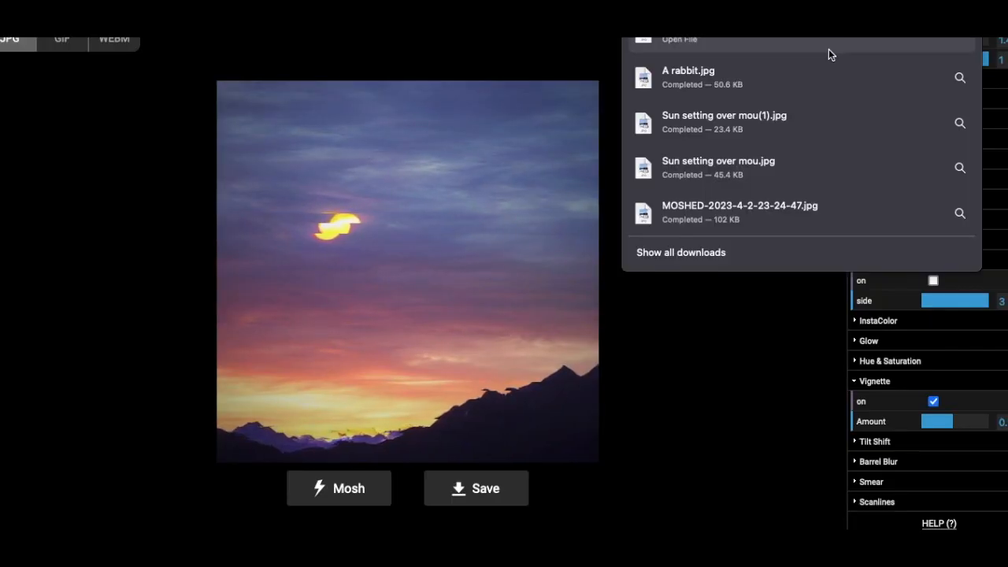
Load A rabbit.jpg, mosh it, disable Bad TV and set Mirror side to 1.
click(339, 487)
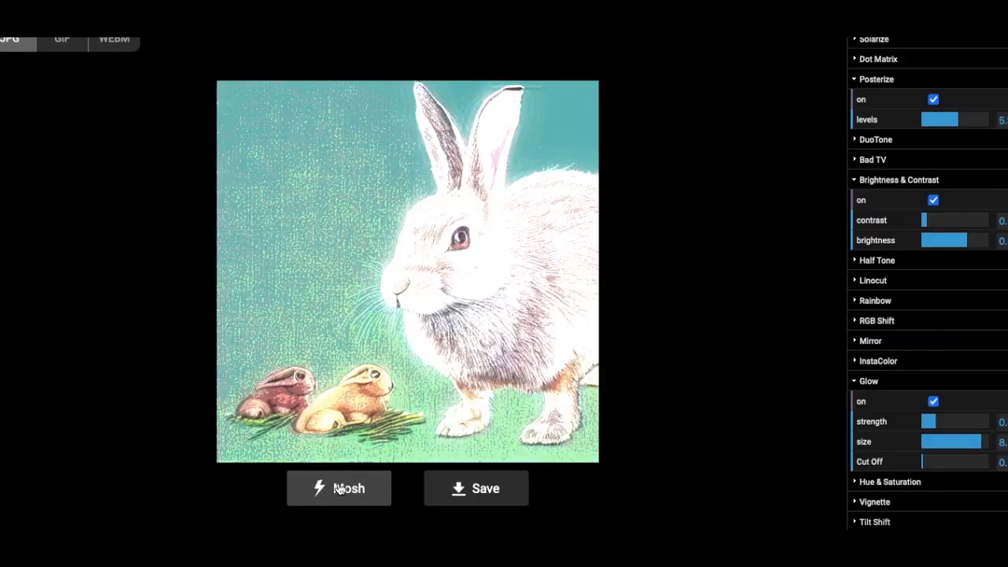
click(339, 488)
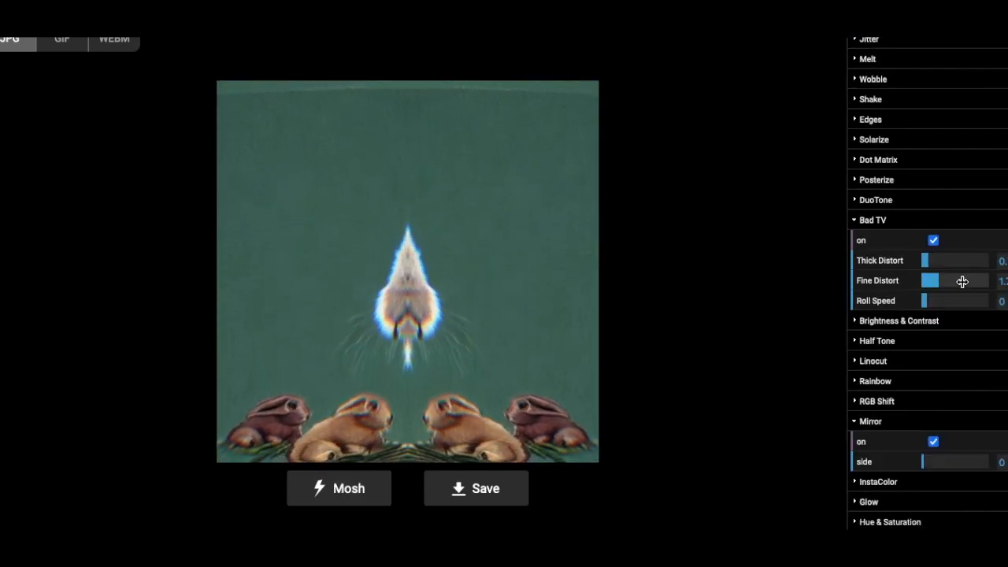
click(932, 240)
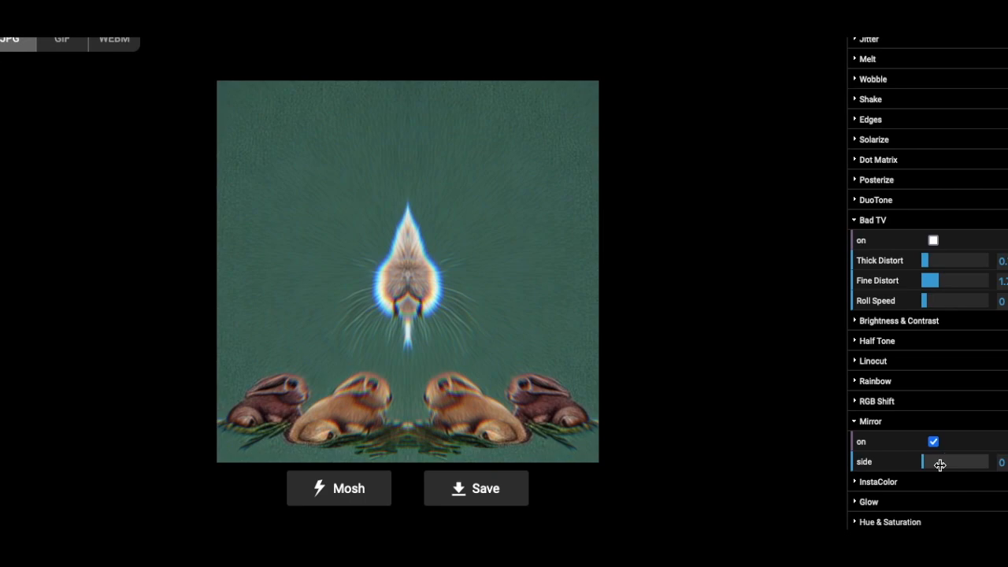
drag(924, 462, 961, 461)
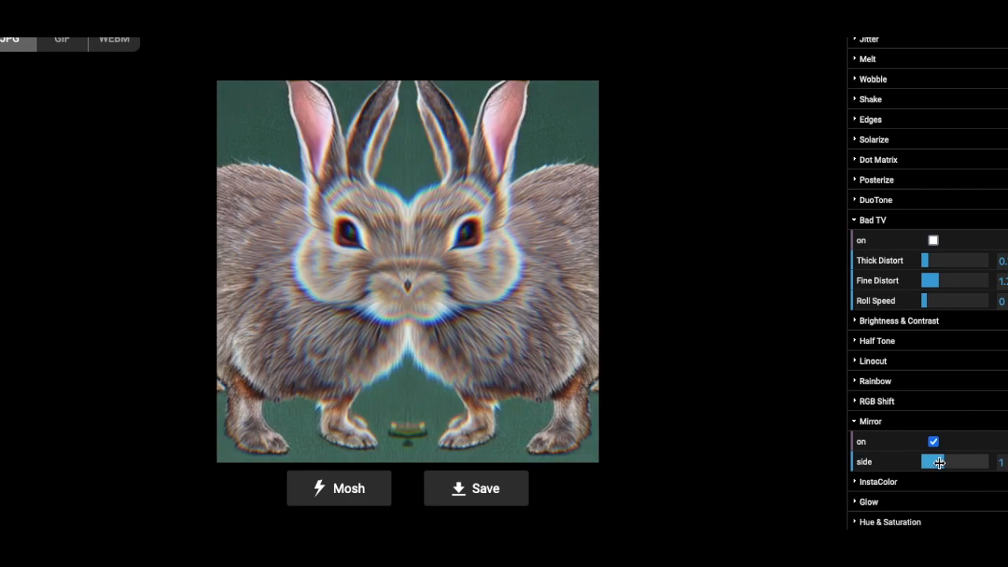
click(338, 488)
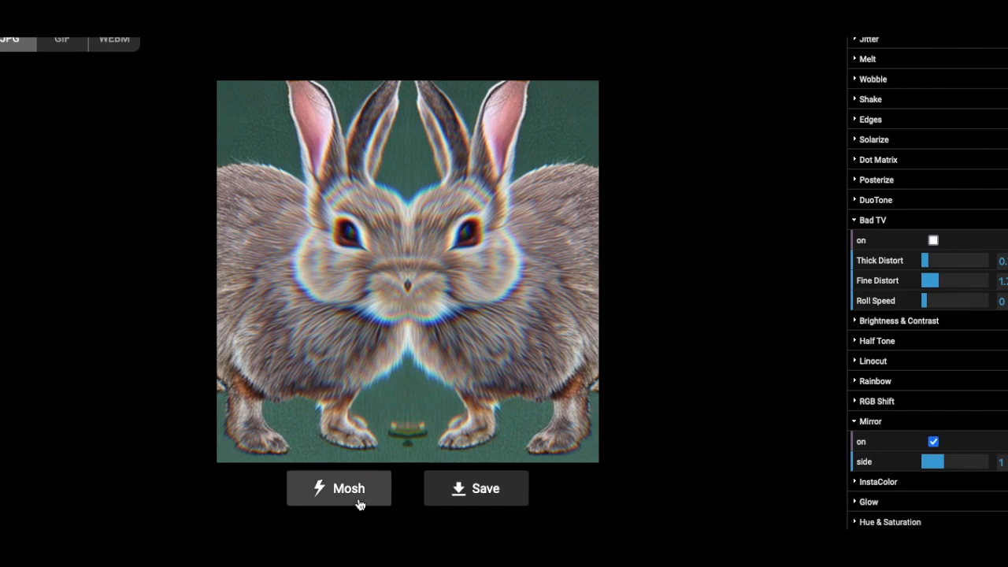
mouse_move(978, 368)
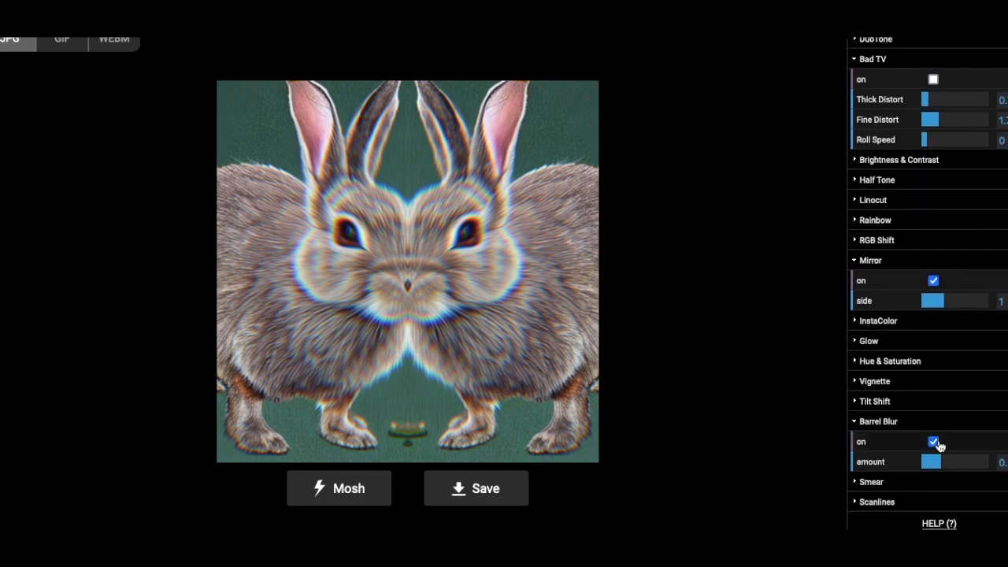
Keep Barrel Blur on with a lower amount and enable RGB Shift.
click(933, 441)
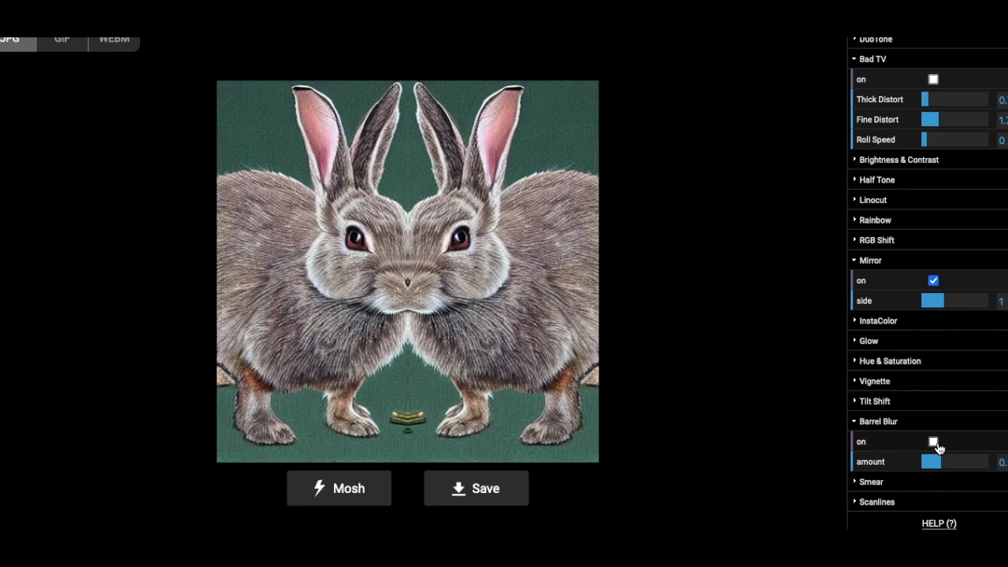
click(933, 440)
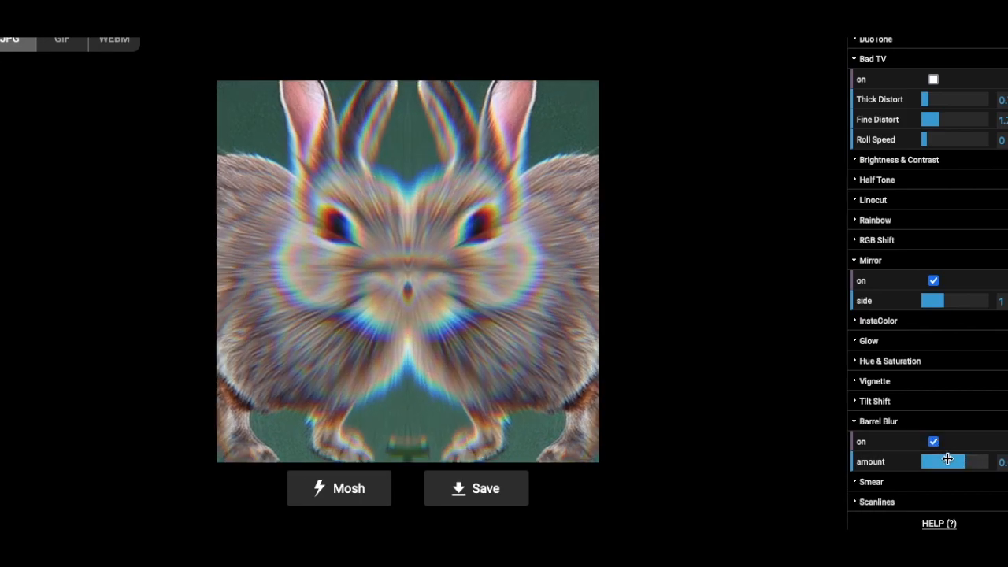
drag(953, 461, 933, 461)
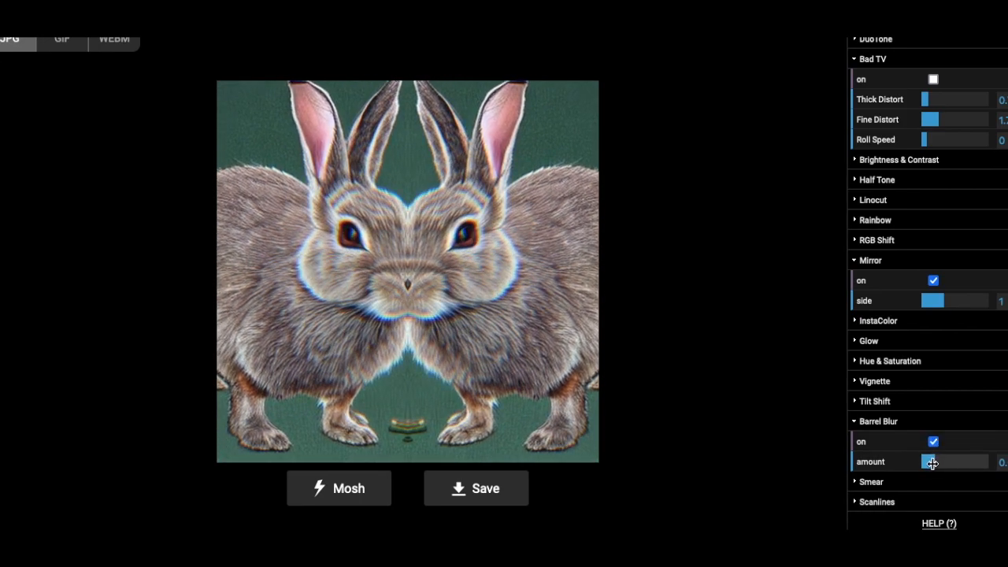
scroll(up, 3)
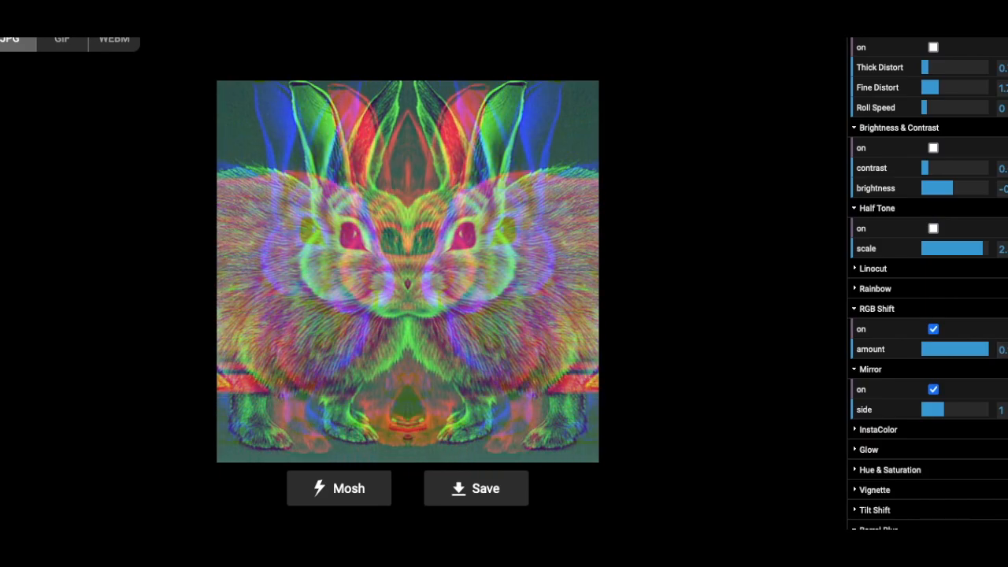
click(933, 328)
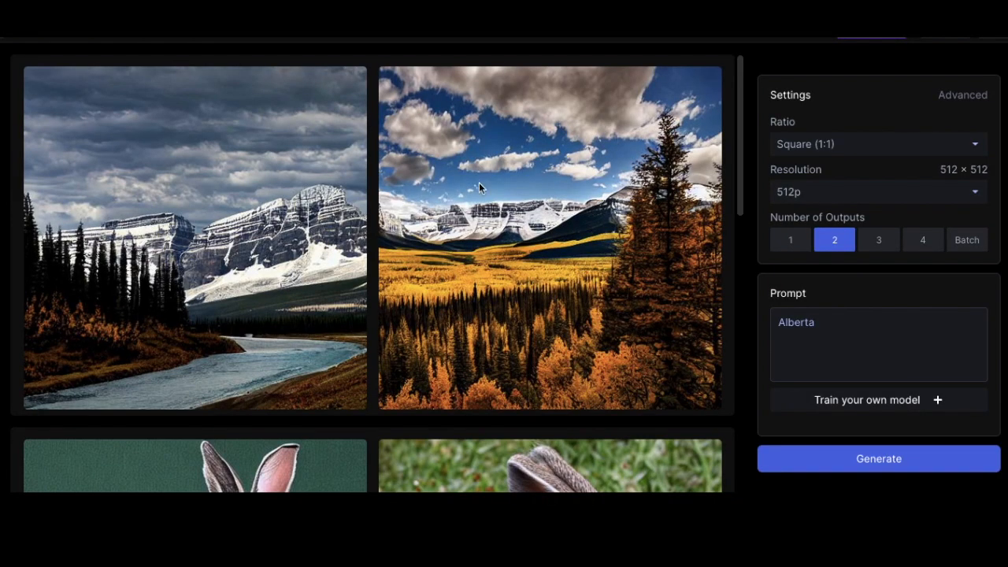
Download the Alberta river-and-snowy-mountains image and open it from the downloads list.
click(303, 81)
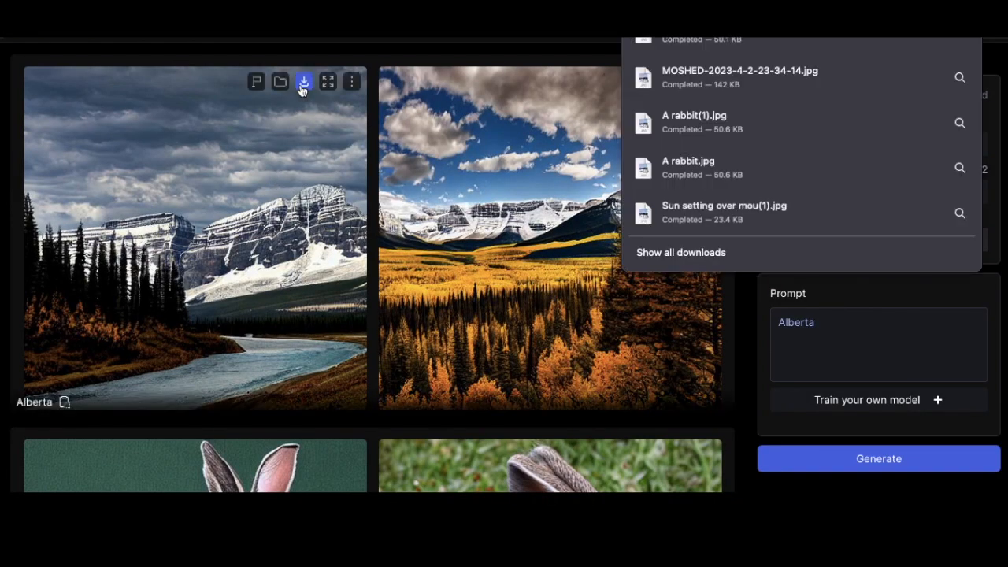
click(303, 81)
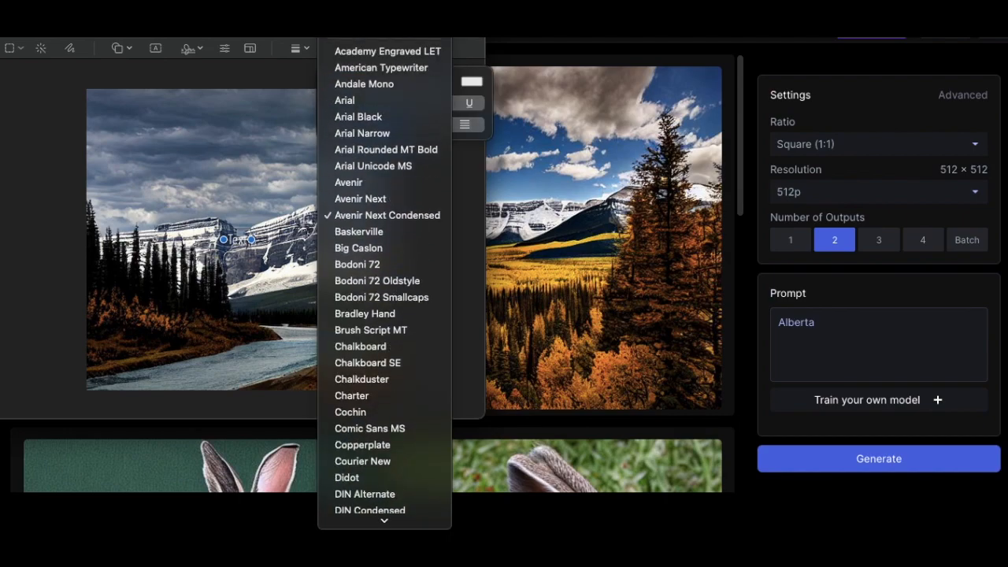
Set the ALBERTA title to Impact, reposition it near the top, and adjust its size.
scroll(down, 3)
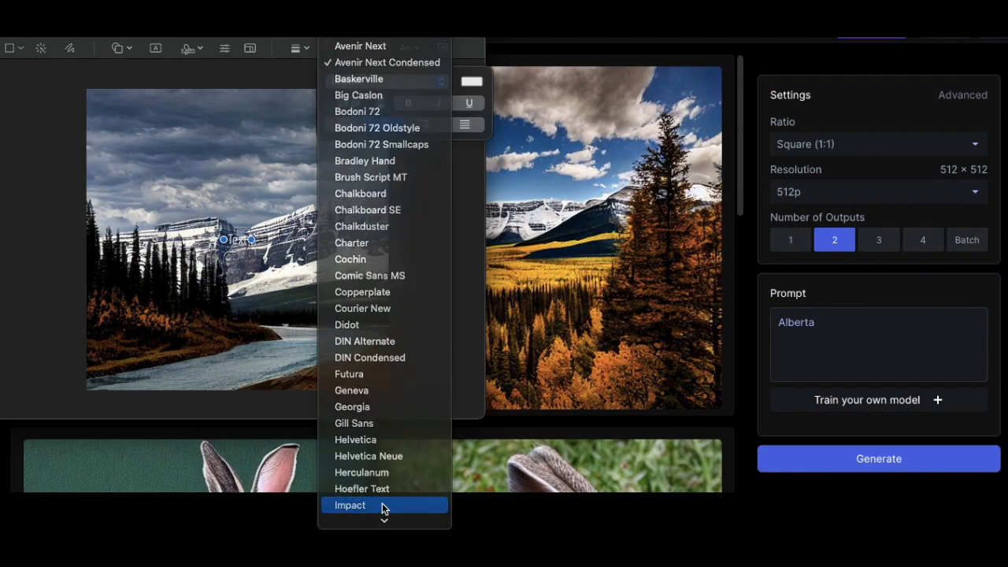
click(350, 505)
text(ALBERTA)
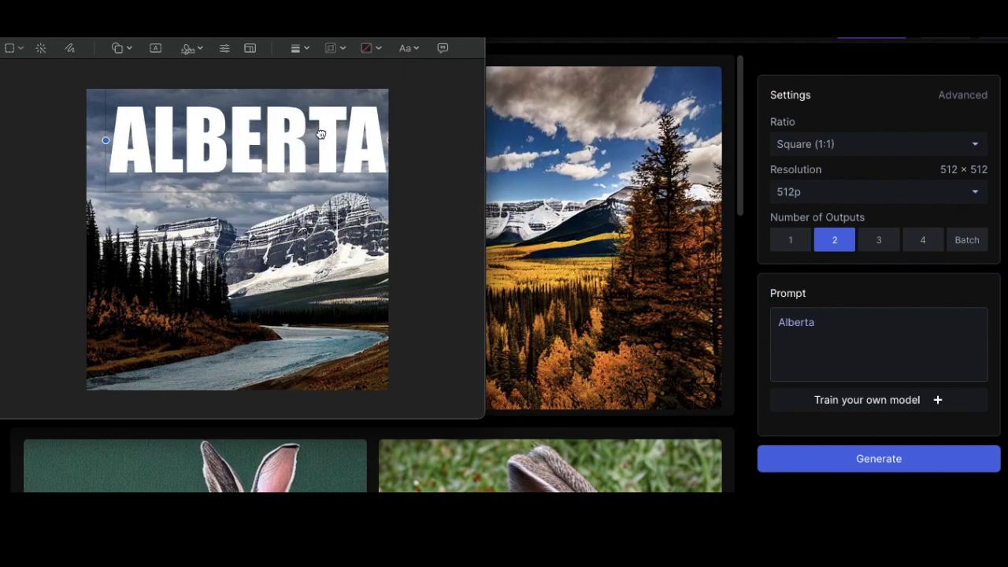
drag(237, 140, 236, 281)
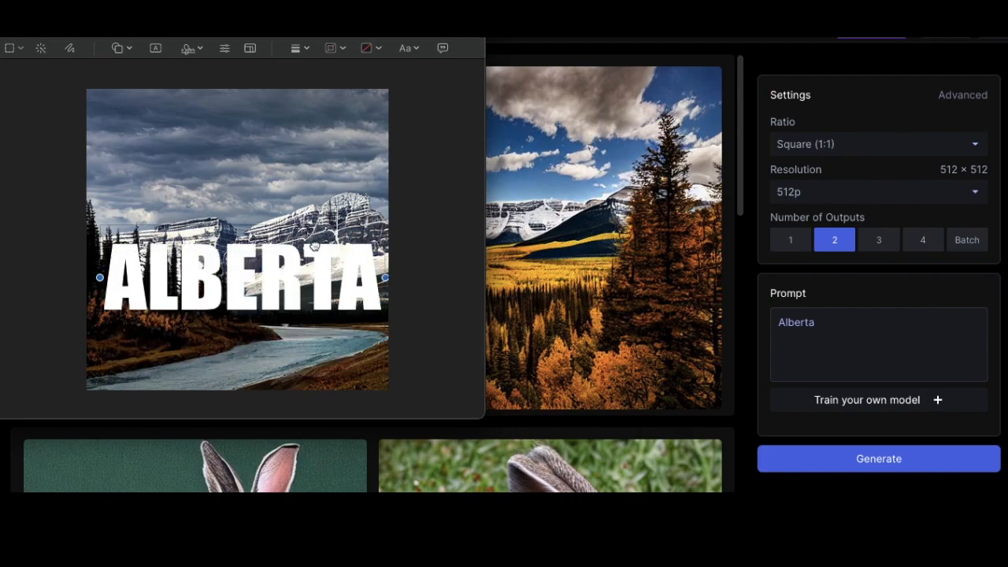
drag(236, 280, 236, 154)
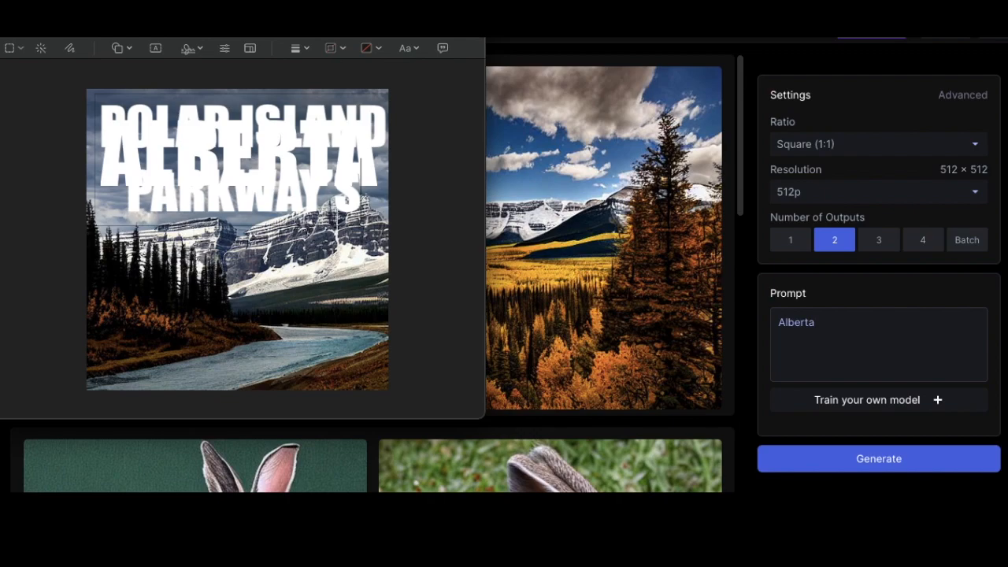
click(408, 48)
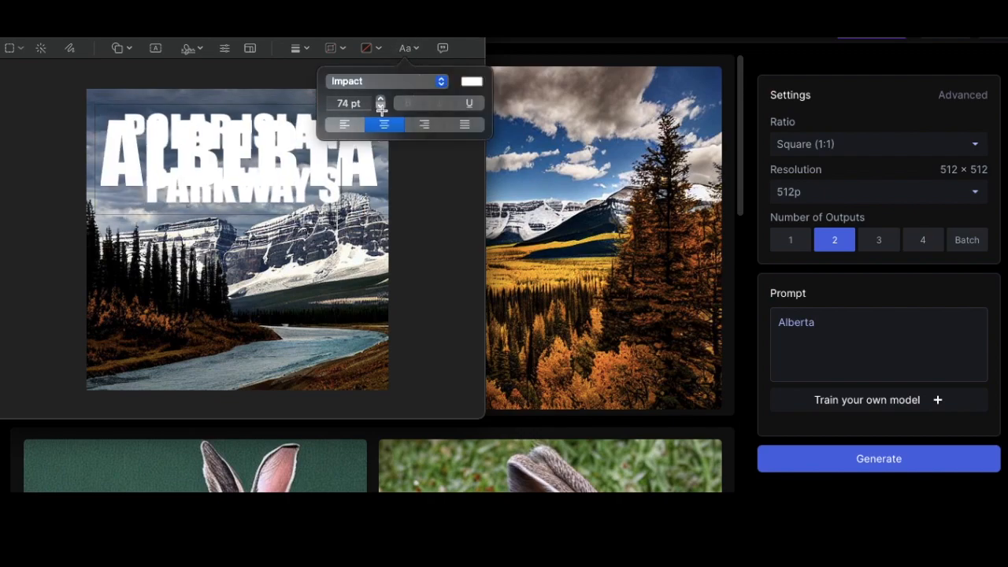